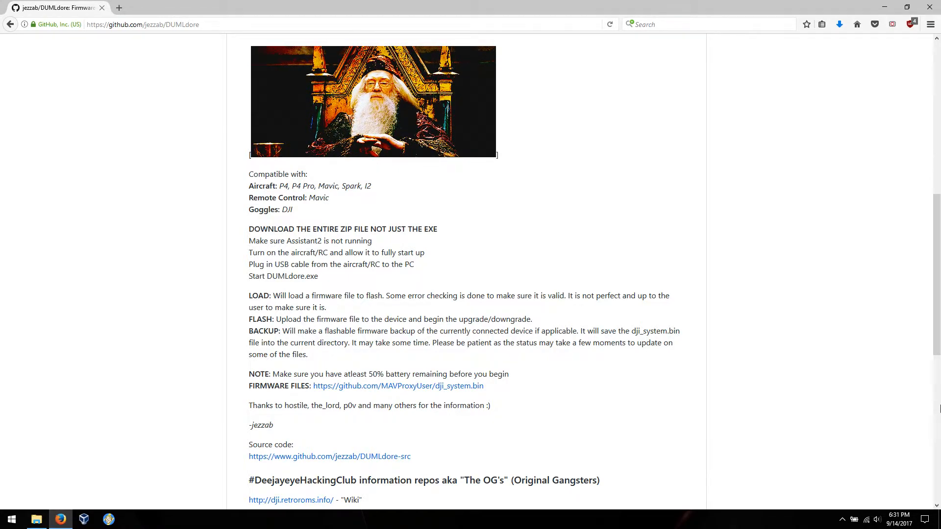
{"action": "mouse_move", "coordinate": [475, 337]}
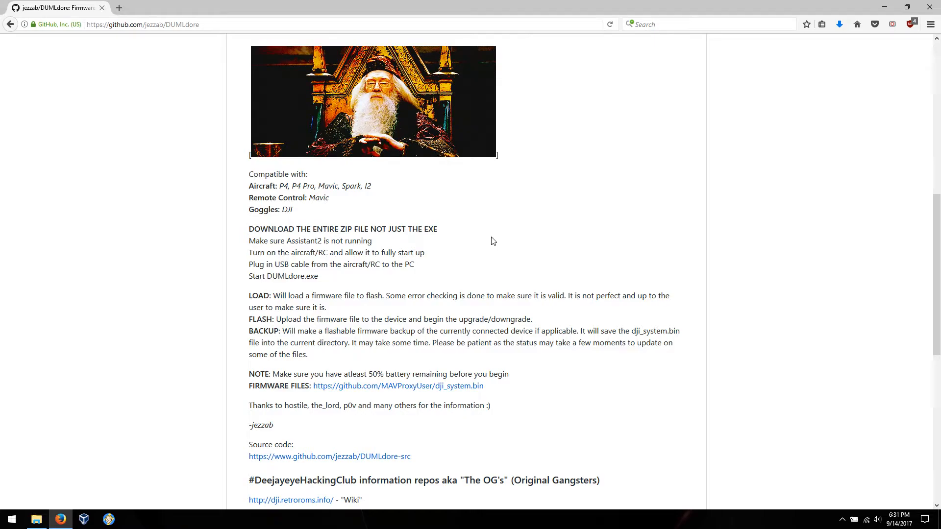
{"action": "mouse_move", "coordinate": [312, 197]}
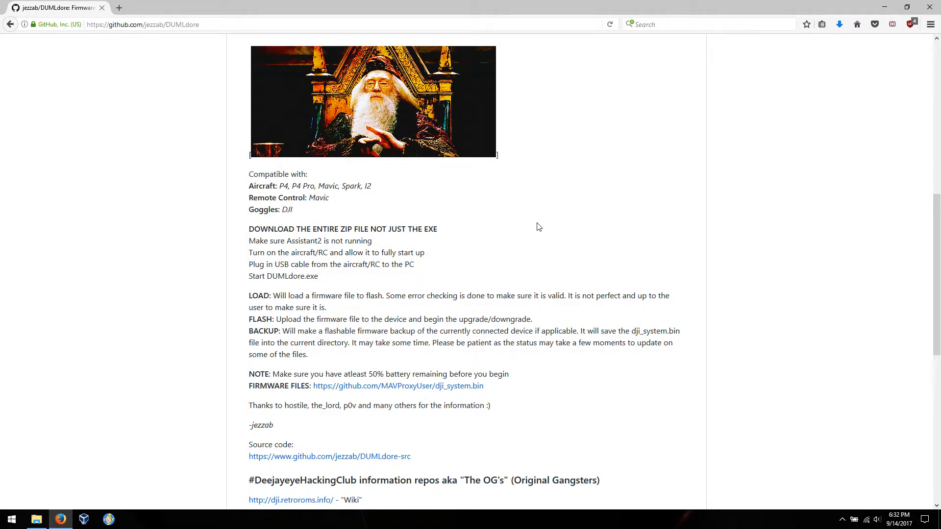
{"action": "mouse_move", "coordinate": [731, 270]}
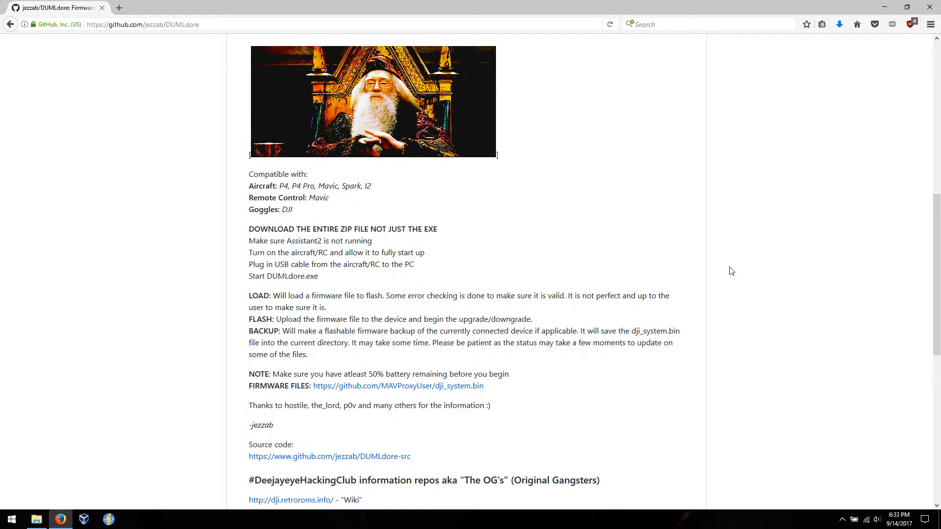
{"action": "mouse_move", "coordinate": [736, 428]}
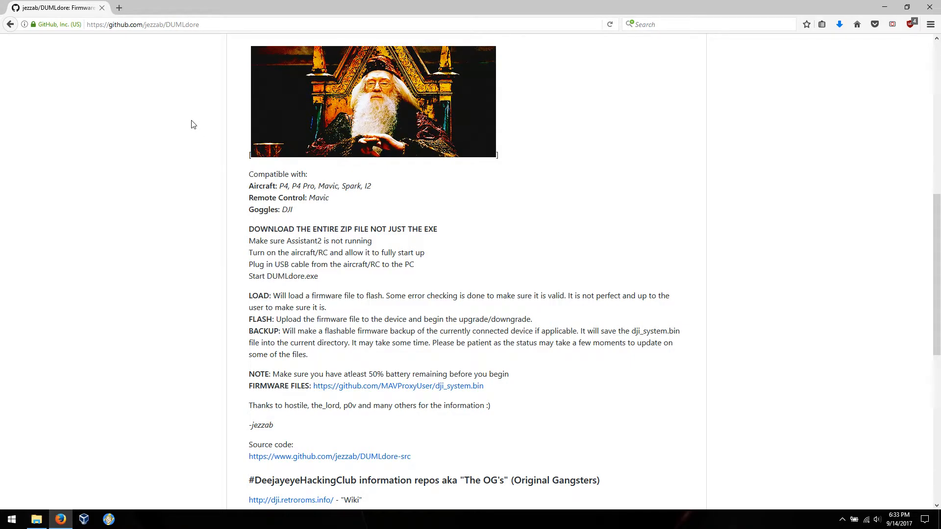
{"action": "mouse_move", "coordinate": [409, 227]}
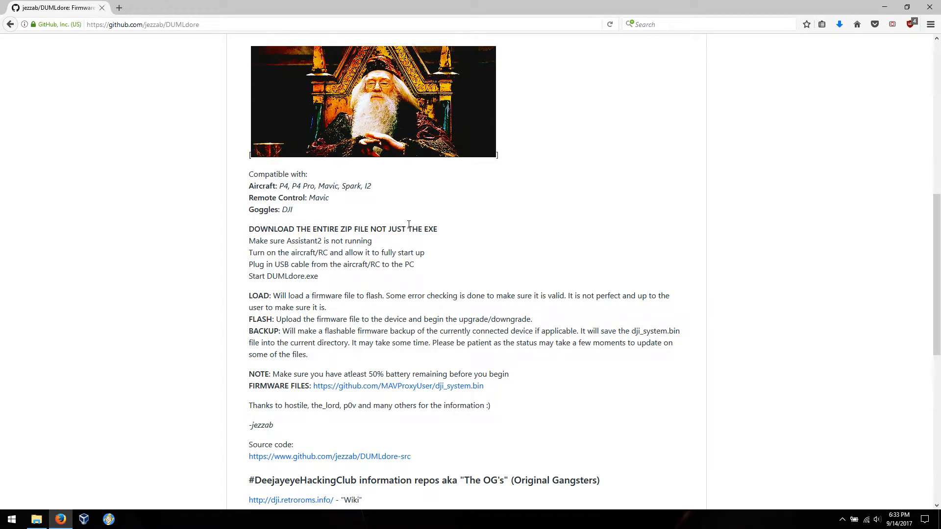
- Check the DUMLdore commit history, then download the repository ZIP to the desktop
{"action": "scroll", "scroll_direction": "up", "scroll_amount": 3}
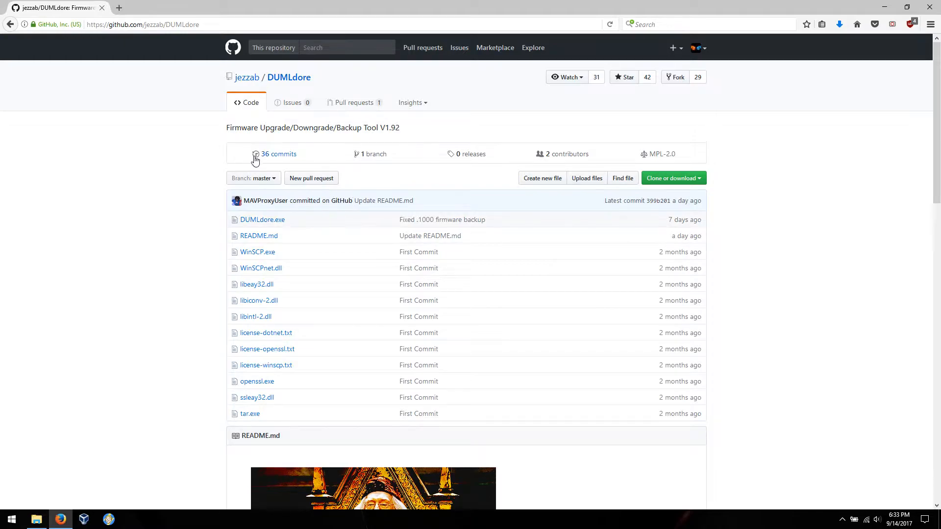
{"action": "left_click", "coordinate": [278, 154]}
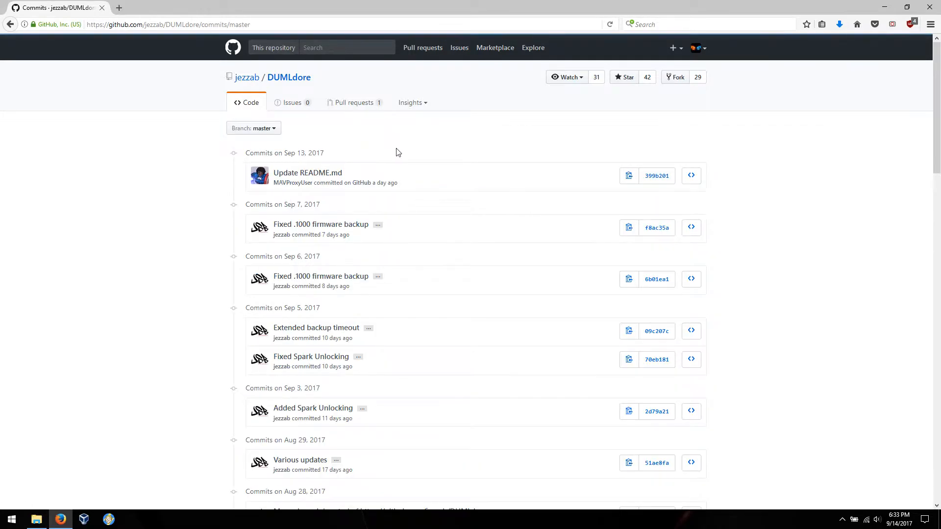
{"action": "mouse_move", "coordinate": [304, 163]}
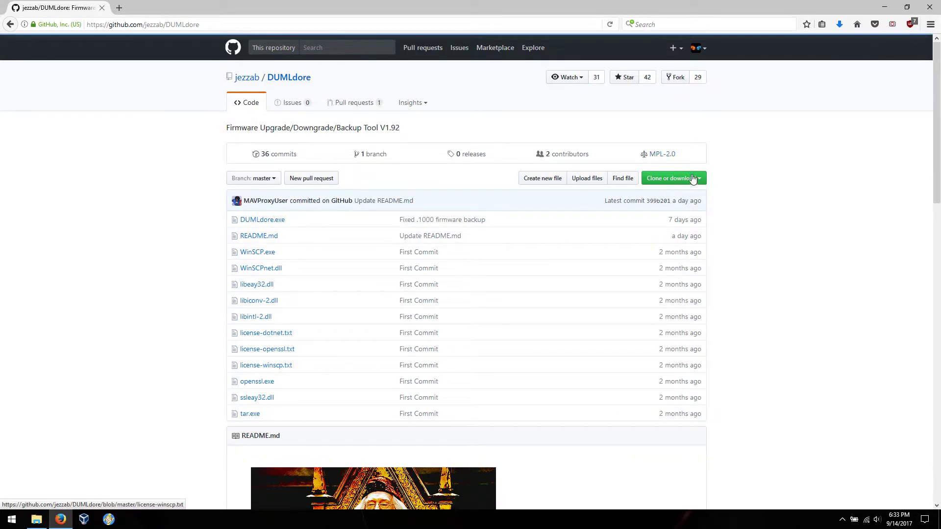
{"action": "left_click", "coordinate": [662, 255]}
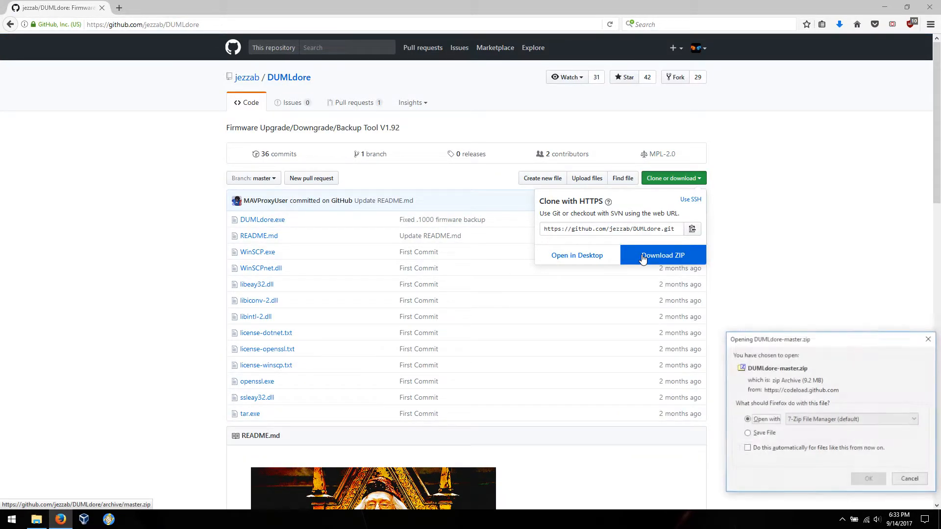
{"action": "left_click", "coordinate": [868, 479]}
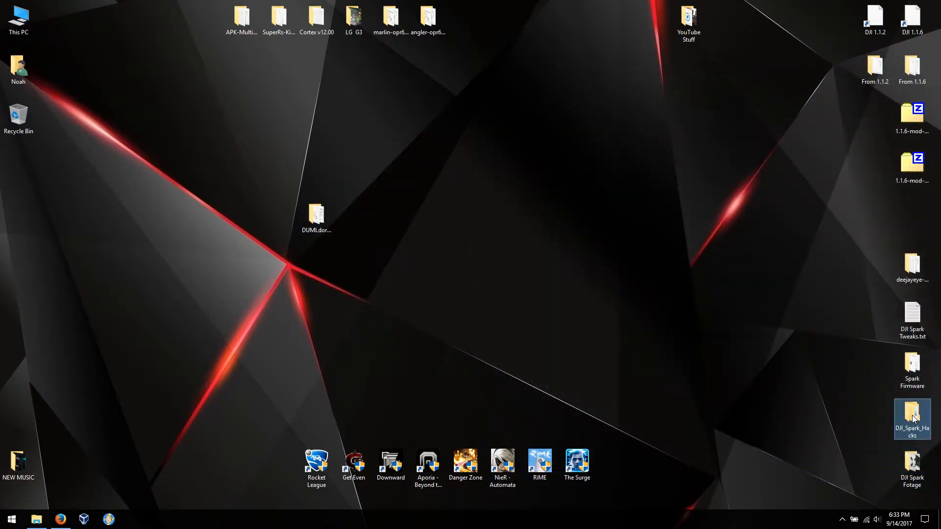
{"action": "double_click", "coordinate": [912, 367]}
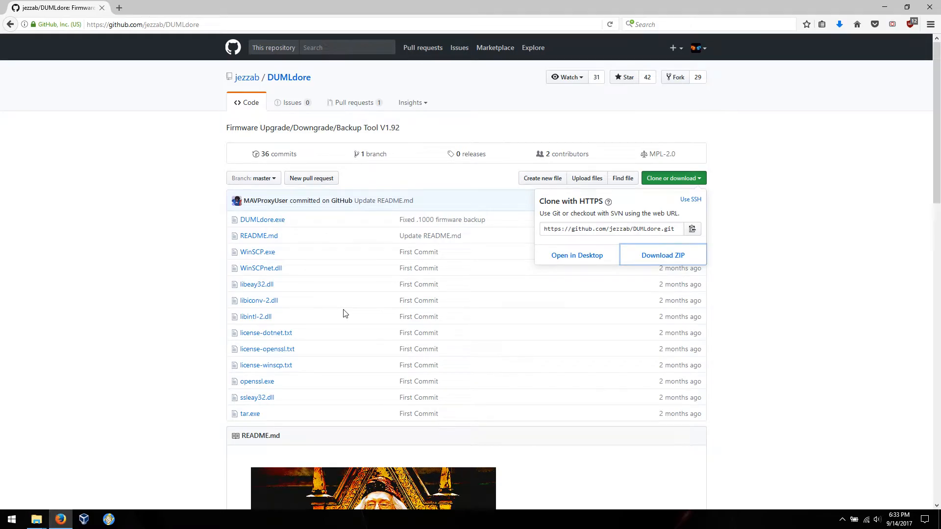
- Follow the link to the dji_system.bin archive and browse its bins folder
{"action": "scroll", "scroll_direction": "down", "scroll_amount": 3}
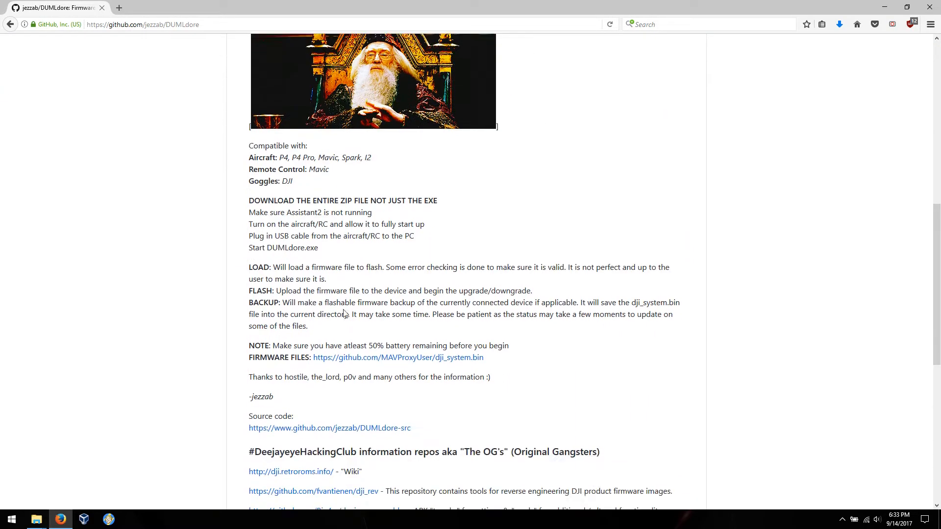
{"action": "scroll", "scroll_direction": "down", "scroll_amount": 3}
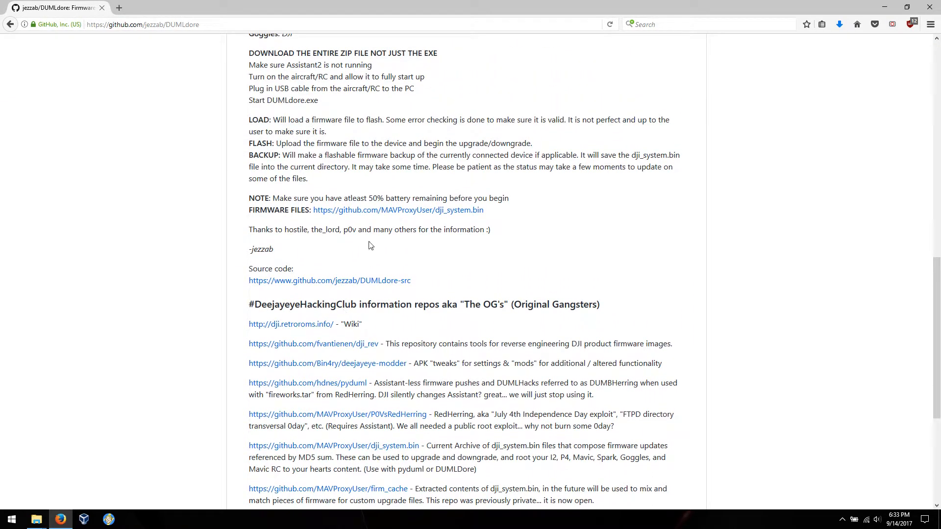
{"action": "mouse_move", "coordinate": [406, 210]}
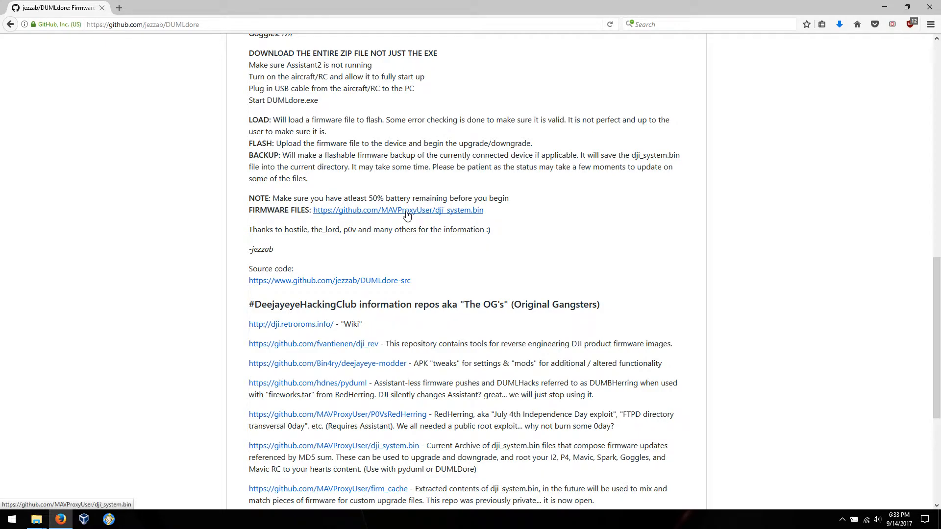
{"action": "left_click", "coordinate": [398, 210]}
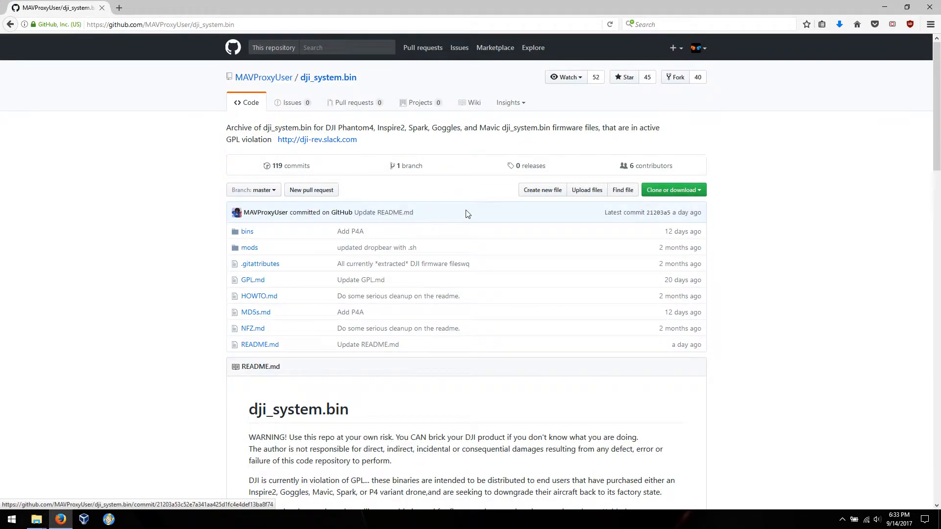
{"action": "left_click", "coordinate": [247, 231]}
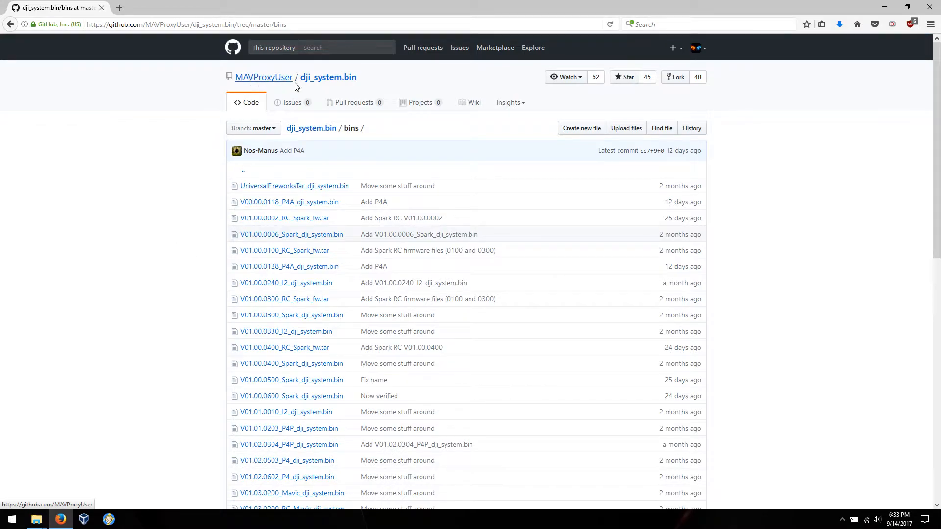
{"action": "mouse_move", "coordinate": [216, 284]}
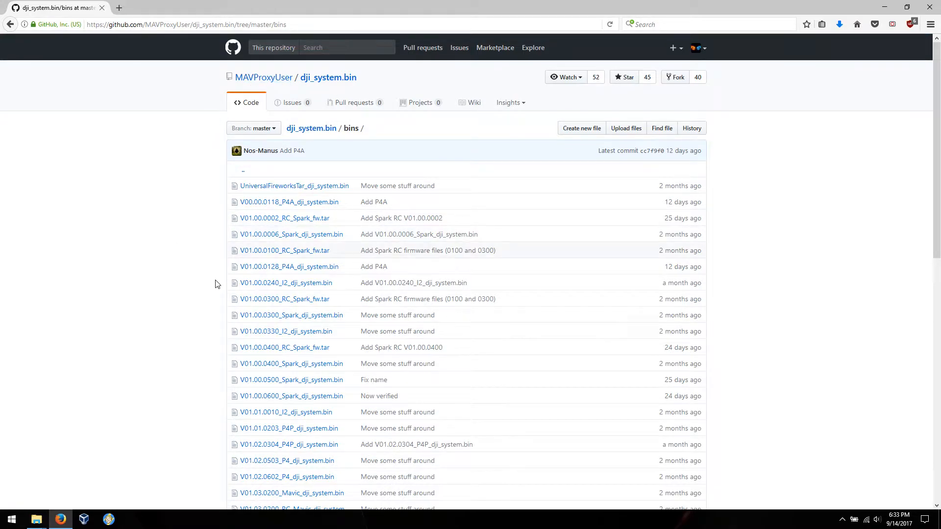
{"action": "scroll", "scroll_direction": "down", "scroll_amount": 3}
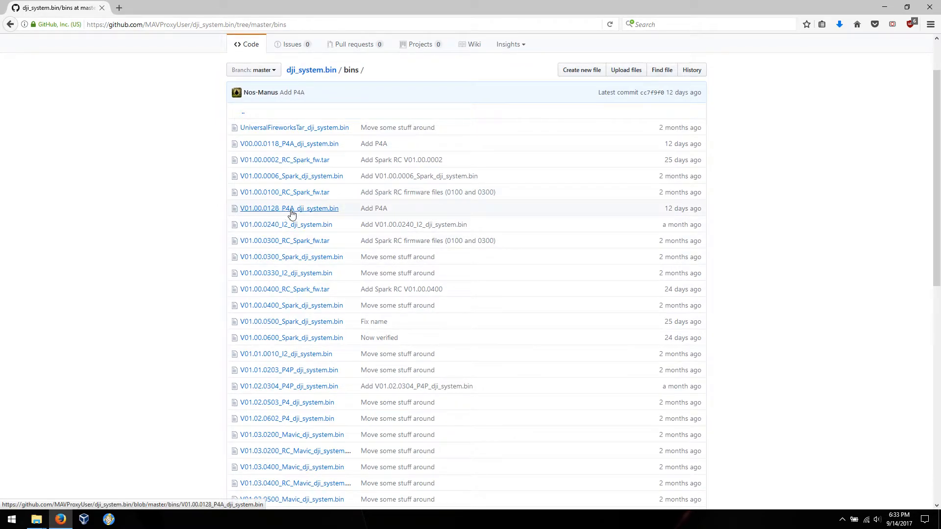
{"action": "mouse_move", "coordinate": [326, 241]}
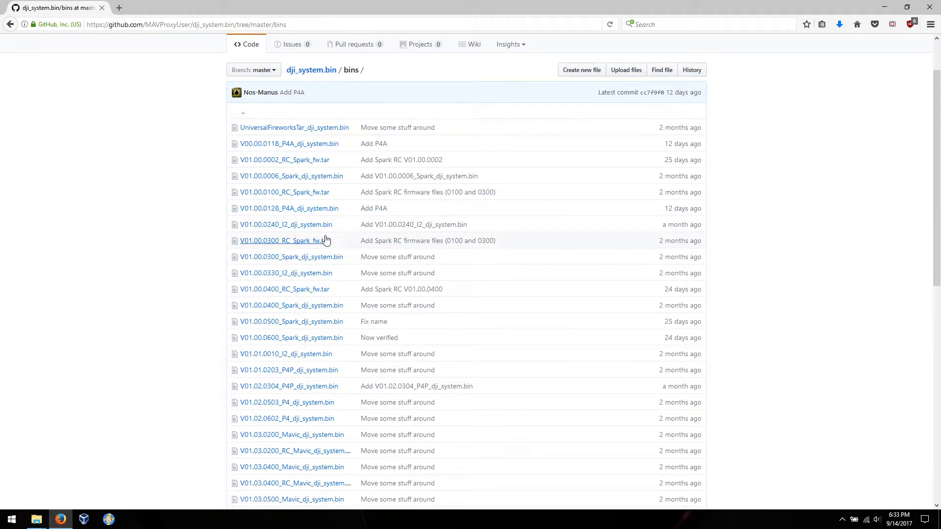
{"action": "mouse_move", "coordinate": [192, 310]}
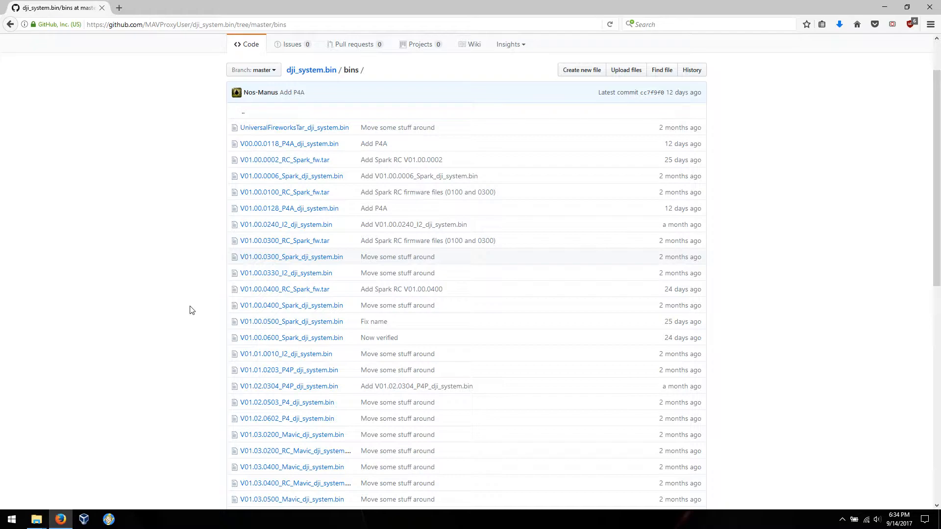
{"action": "mouse_move", "coordinate": [211, 207]}
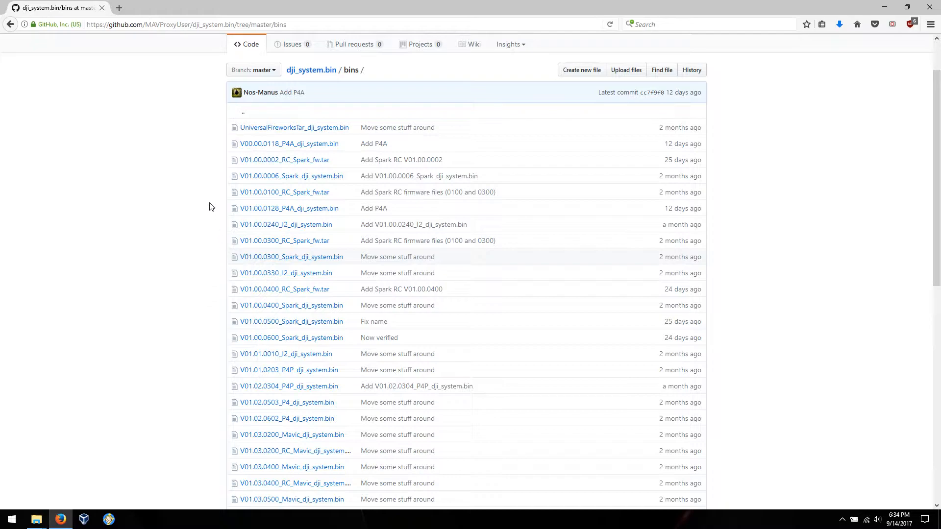
{"action": "mouse_move", "coordinate": [219, 192]}
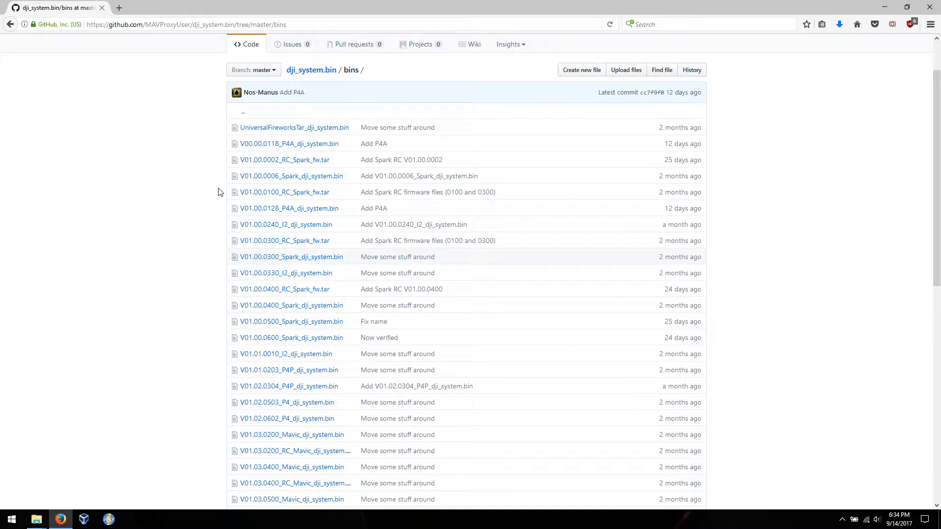
{"action": "mouse_move", "coordinate": [245, 194]}
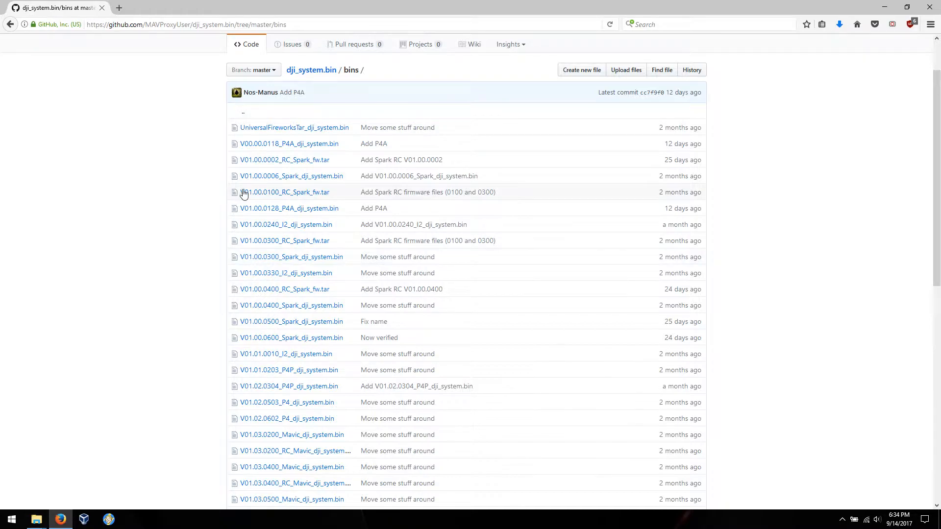
{"action": "mouse_move", "coordinate": [298, 194]}
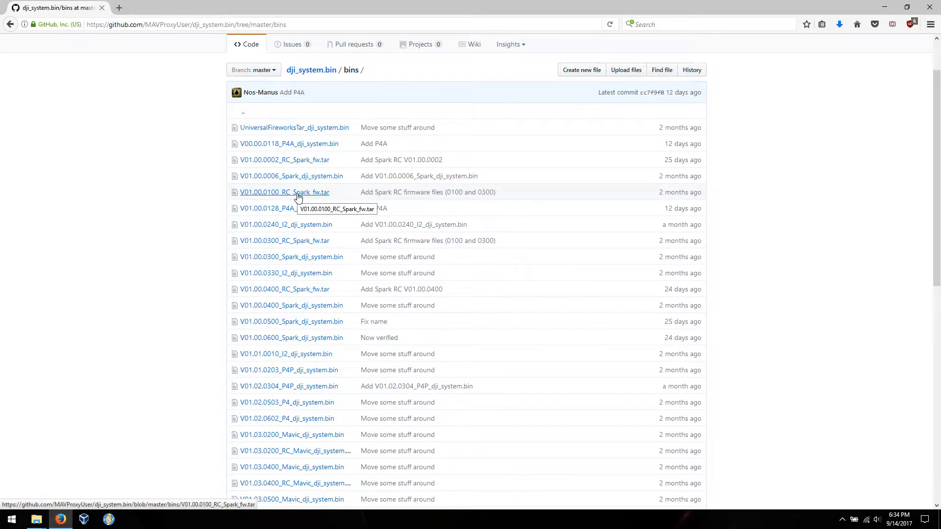
{"action": "mouse_move", "coordinate": [315, 197]}
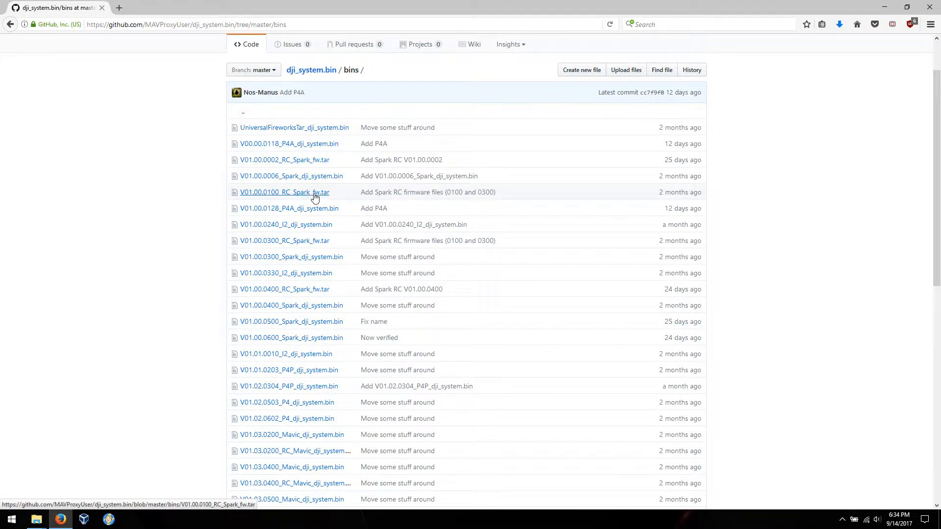
{"action": "mouse_move", "coordinate": [349, 230]}
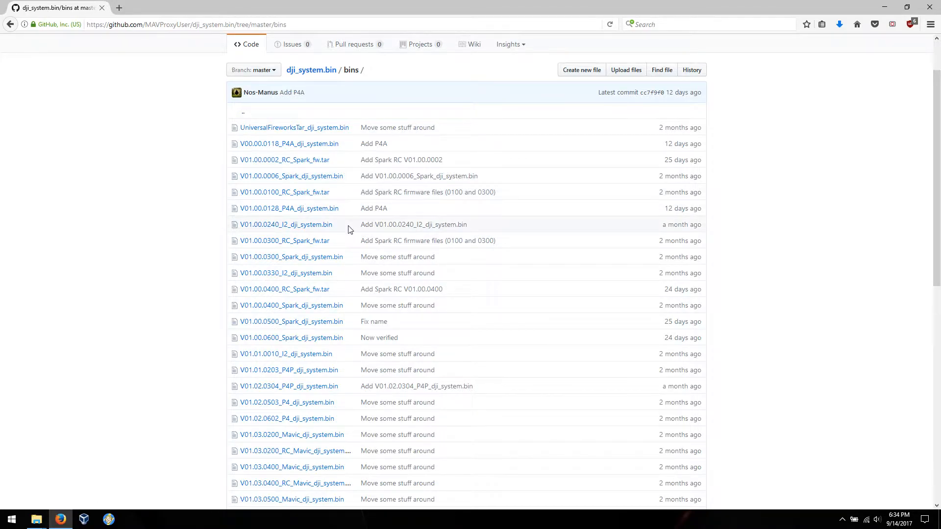
{"action": "mouse_move", "coordinate": [144, 301]}
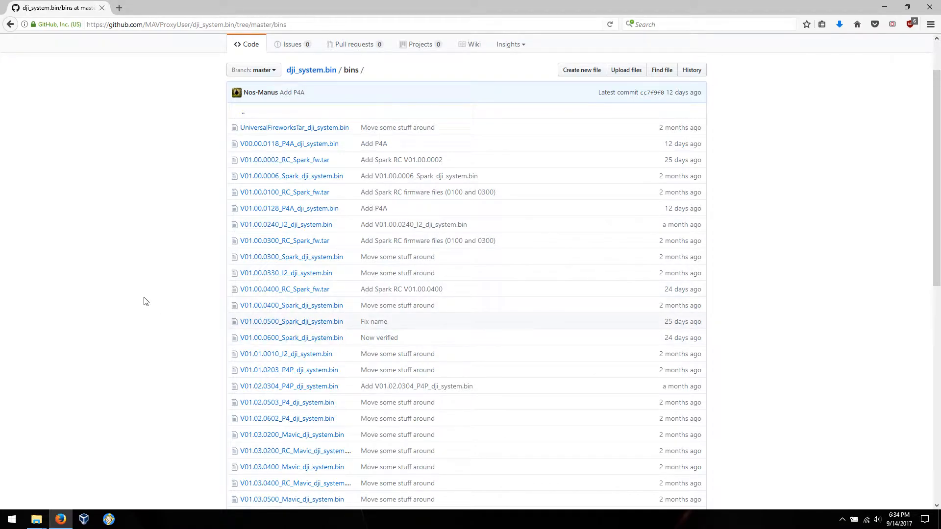
- Search the page for 'Spark', open V01.00.0600_Spark_dji_system.bin and start its download
{"action": "type", "text": "Spark"}
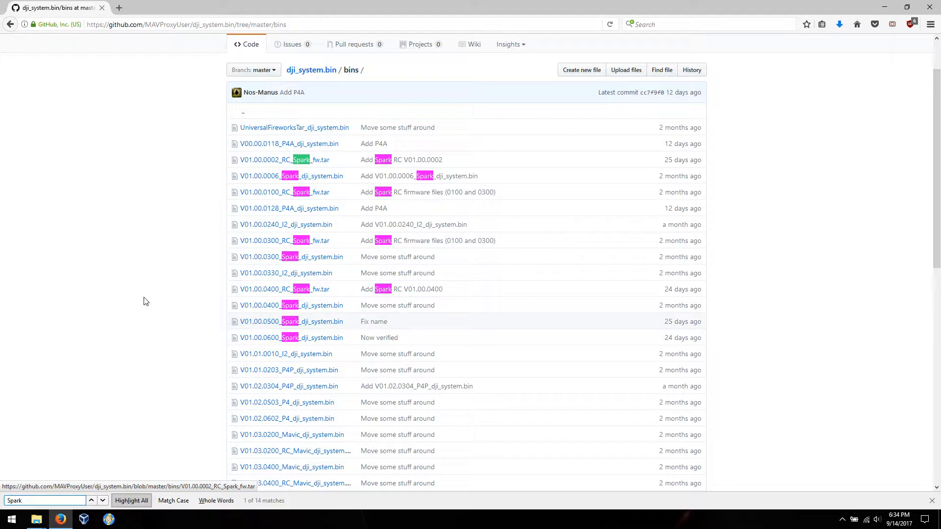
{"action": "mouse_move", "coordinate": [270, 344]}
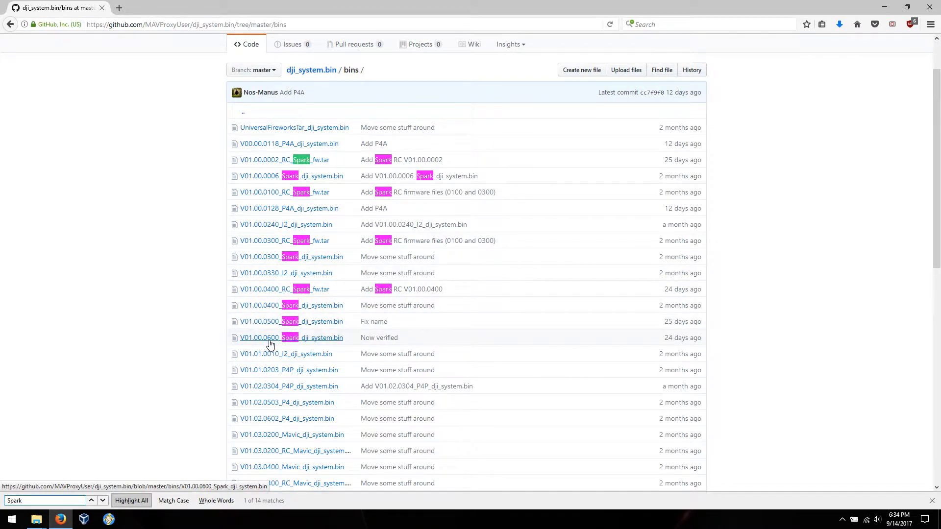
{"action": "mouse_move", "coordinate": [303, 343]}
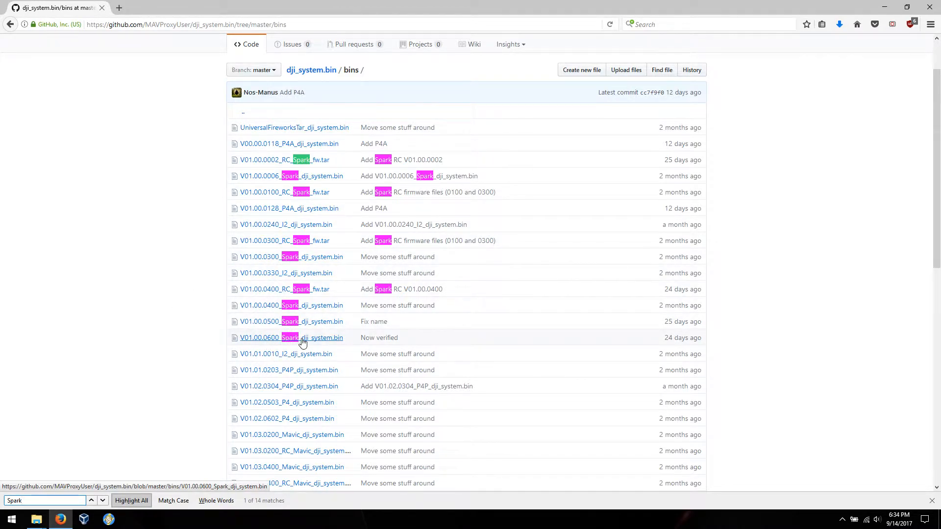
{"action": "left_click", "coordinate": [287, 338]}
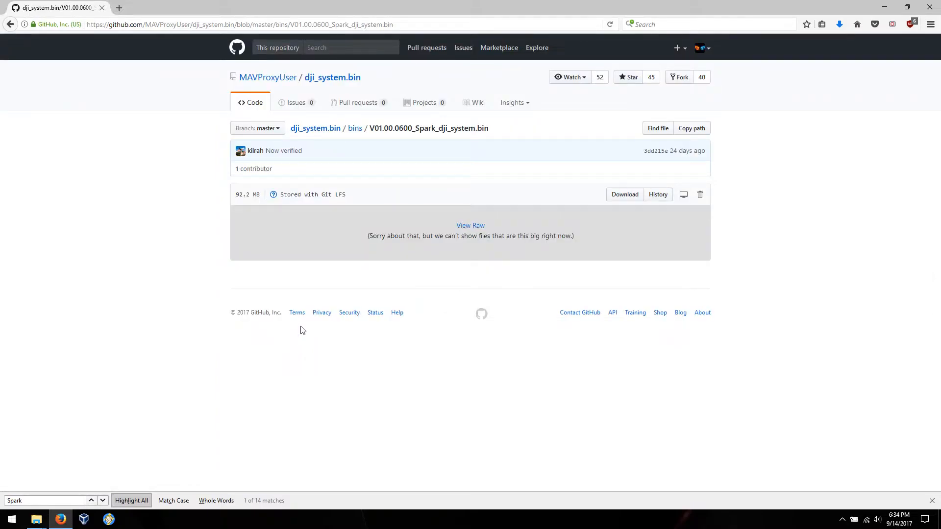
{"action": "mouse_move", "coordinate": [628, 197]}
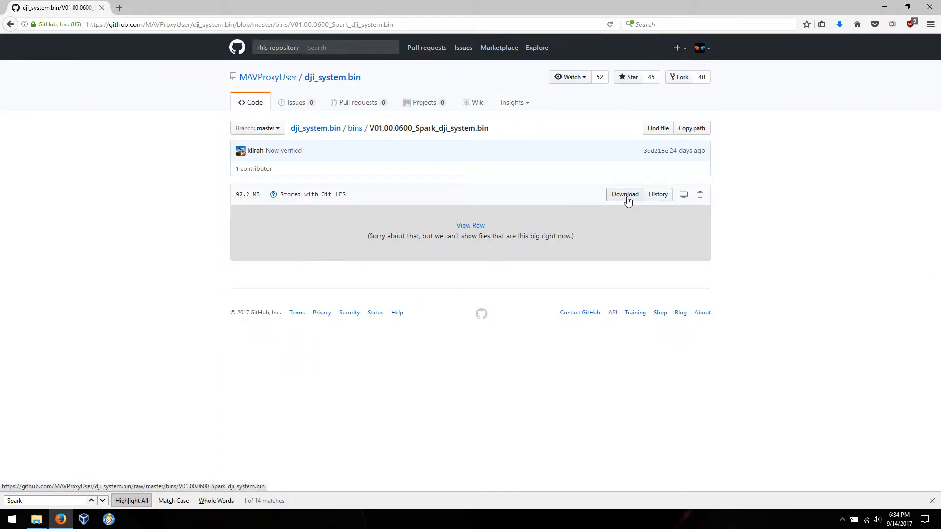
{"action": "left_click", "coordinate": [625, 195]}
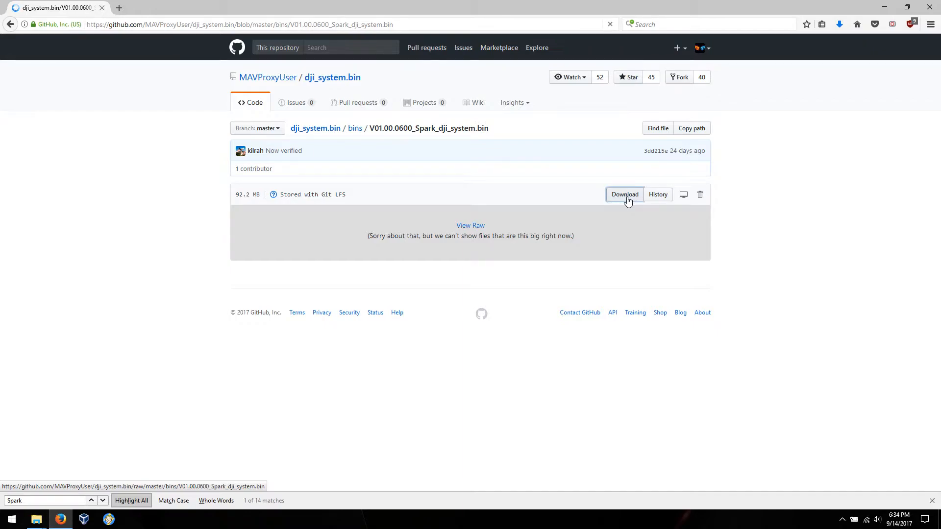
{"action": "left_click", "coordinate": [625, 194]}
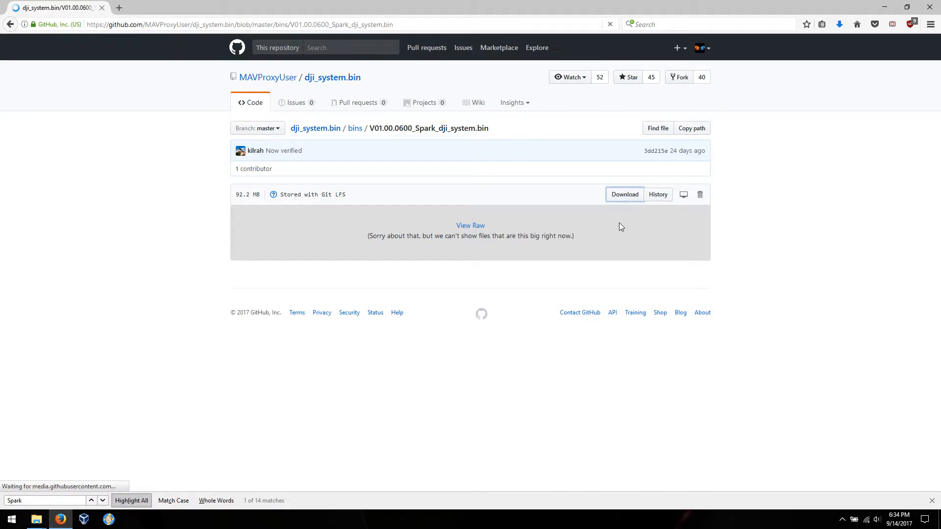
- Save the 92.2 MB firmware file into Desktop > DUMLdore-master
{"action": "left_click", "coordinate": [625, 194]}
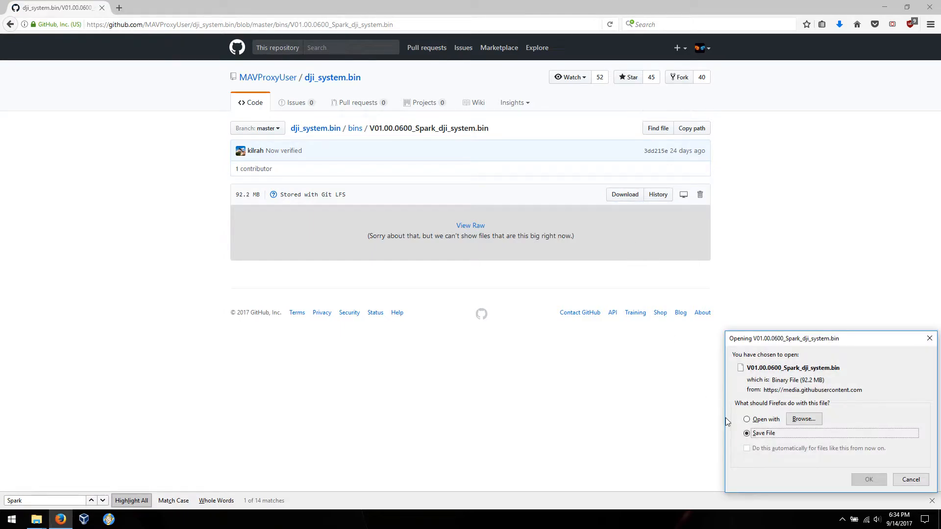
{"action": "left_click", "coordinate": [868, 479]}
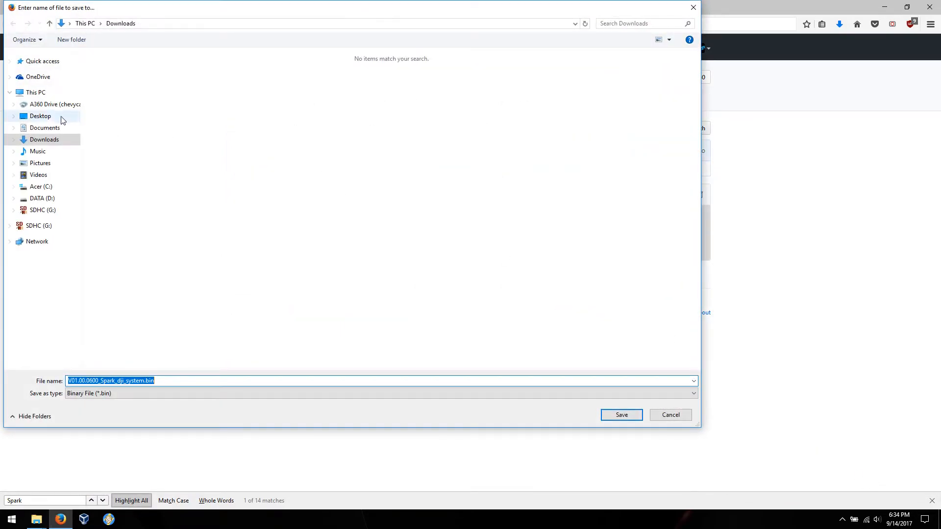
{"action": "left_click", "coordinate": [40, 116]}
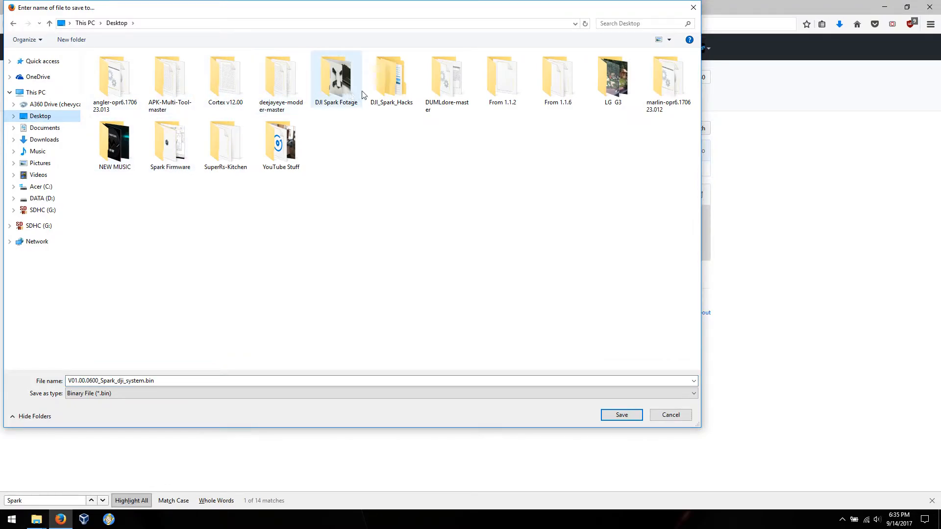
{"action": "double_click", "coordinate": [447, 76]}
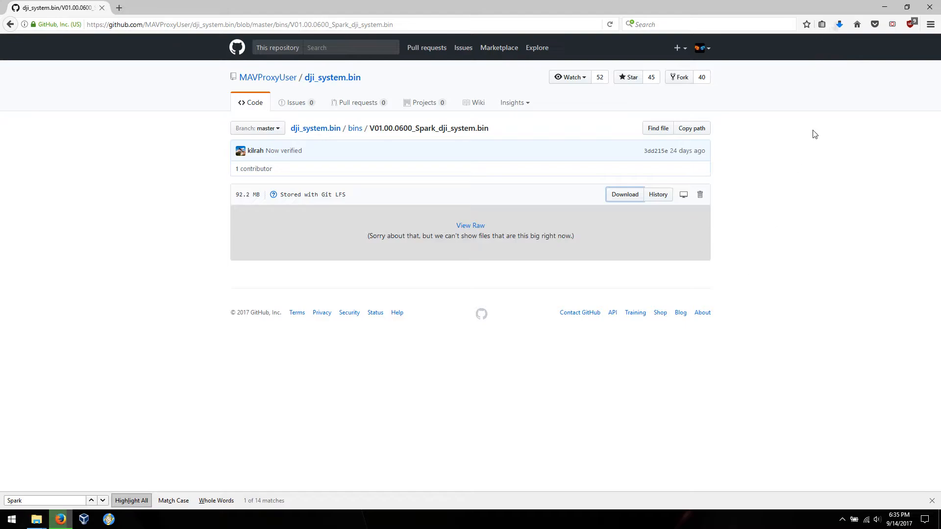
{"action": "mouse_move", "coordinate": [839, 24]}
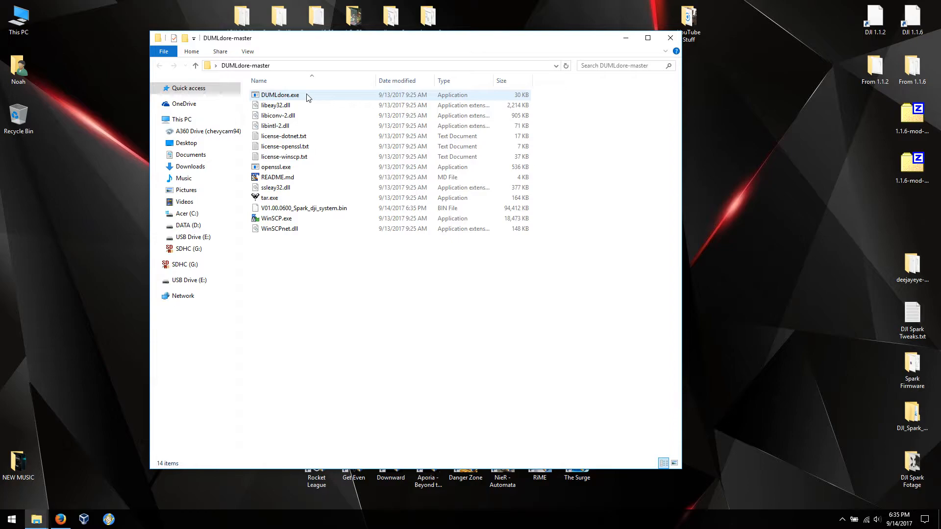
- Right-click the DUMLdore-master folder, then DUMLdore.exe, to bring up their options
{"action": "right_click", "coordinate": [316, 99]}
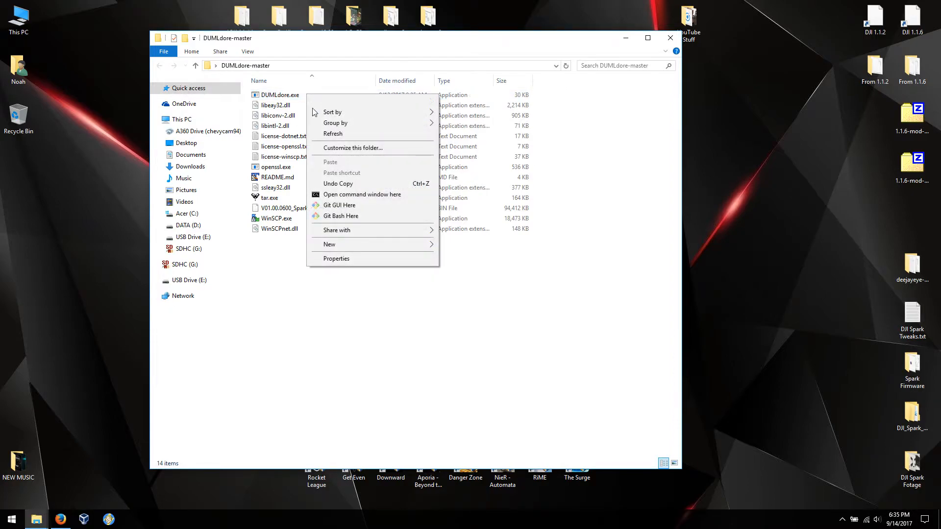
{"action": "right_click", "coordinate": [279, 94]}
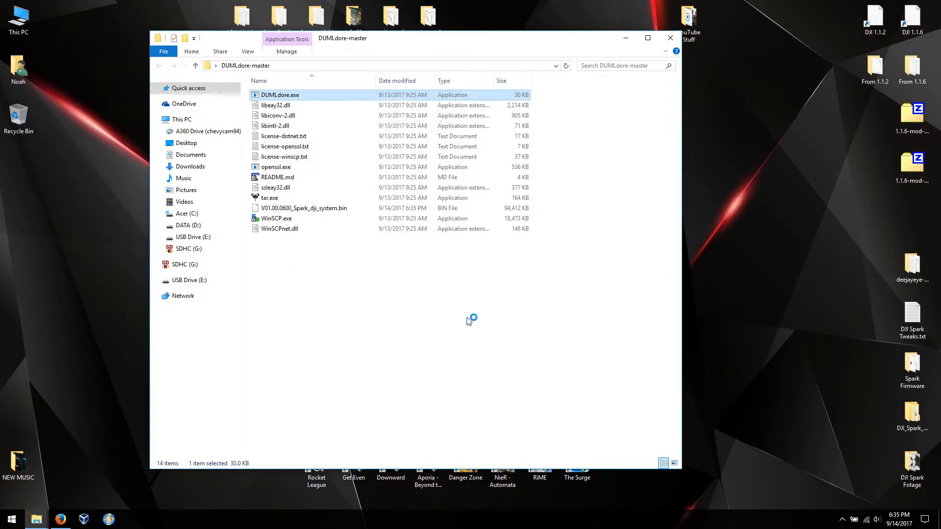
- Launch DUMLdore.exe, which finds the aircraft on COM6
{"action": "double_click", "coordinate": [278, 95]}
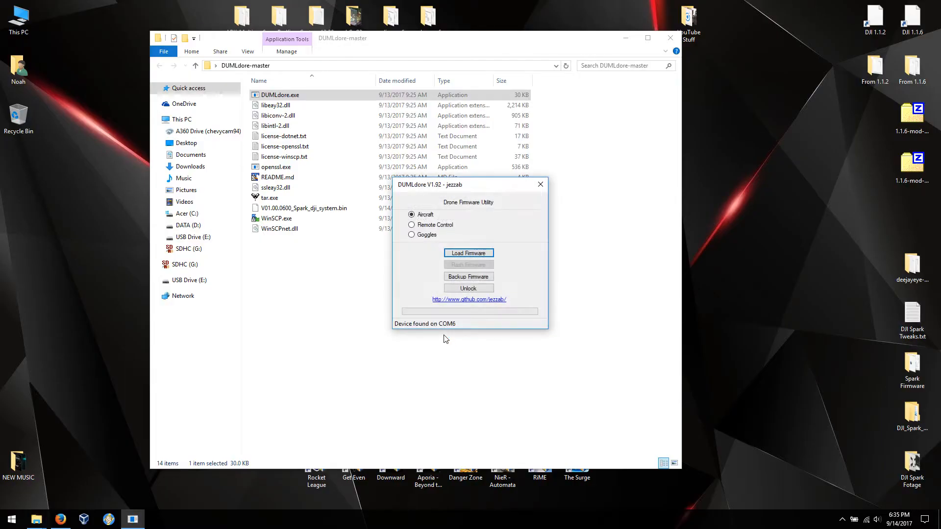
{"action": "mouse_move", "coordinate": [461, 327]}
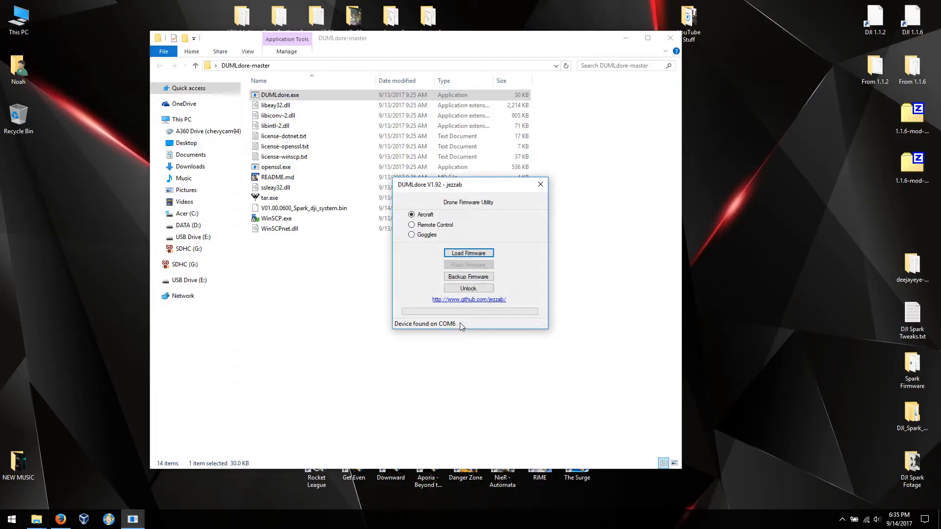
{"action": "mouse_move", "coordinate": [409, 329]}
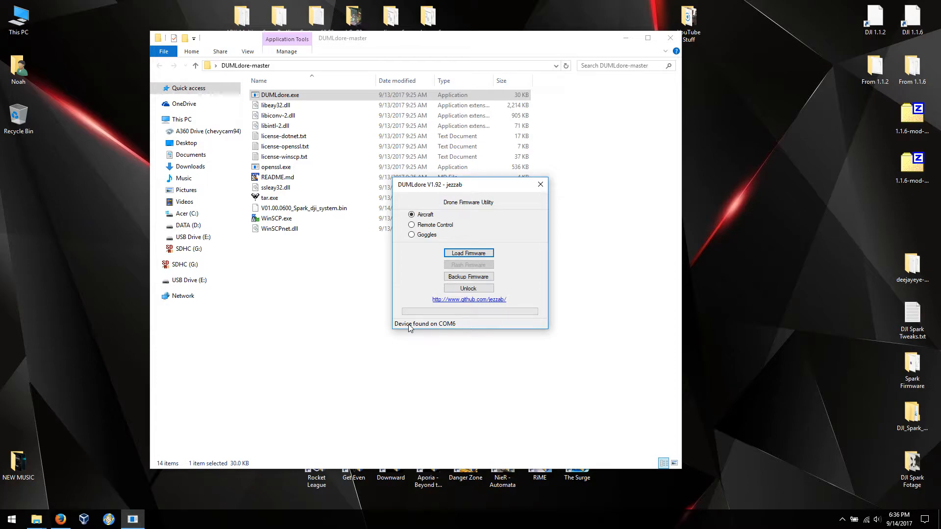
{"action": "mouse_move", "coordinate": [456, 248]}
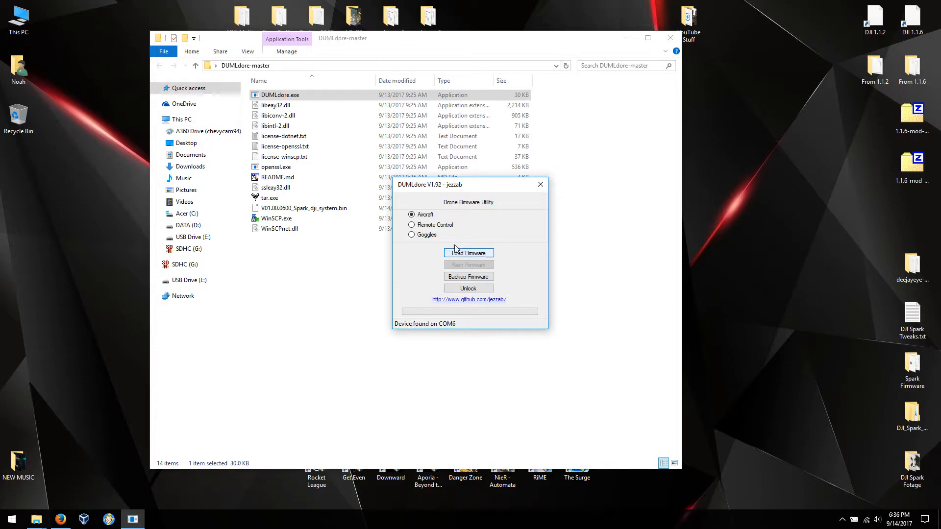
{"action": "mouse_move", "coordinate": [497, 193]}
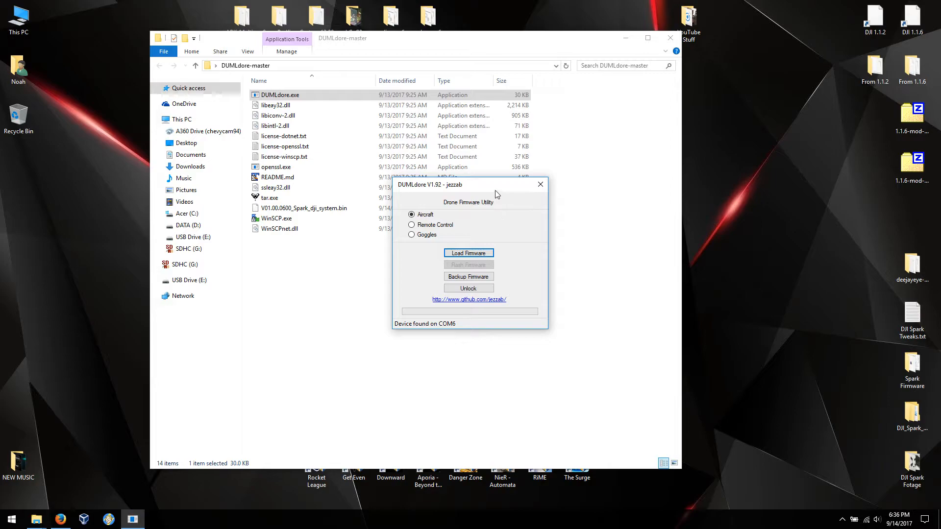
{"action": "mouse_move", "coordinate": [494, 188]}
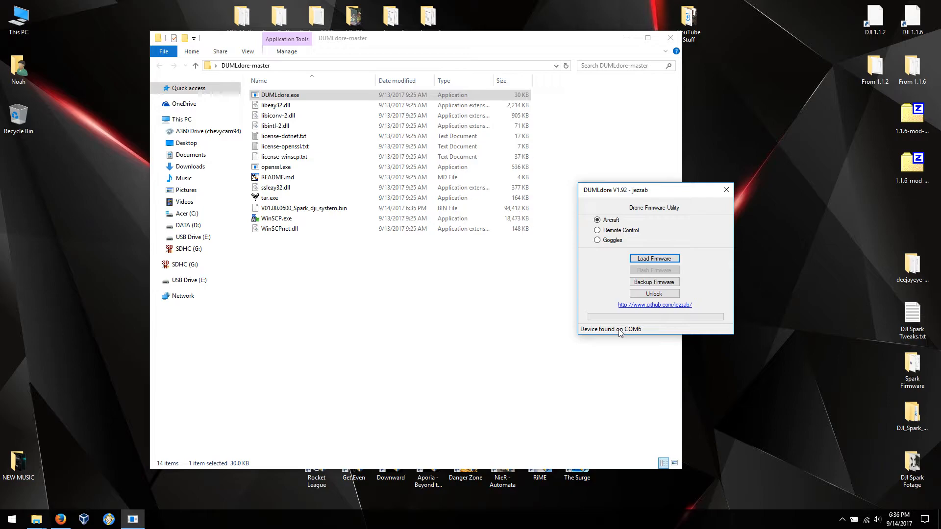
{"action": "mouse_move", "coordinate": [617, 271]}
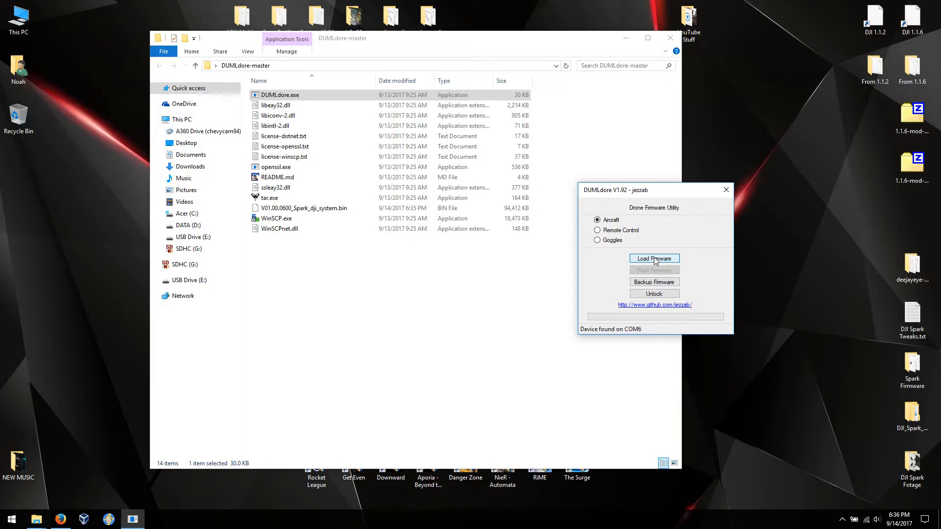
- Load V01.00.0006_Spark_dji_system.bin from Desktop\Spark Firmware via Load Firmware
{"action": "left_click", "coordinate": [655, 259]}
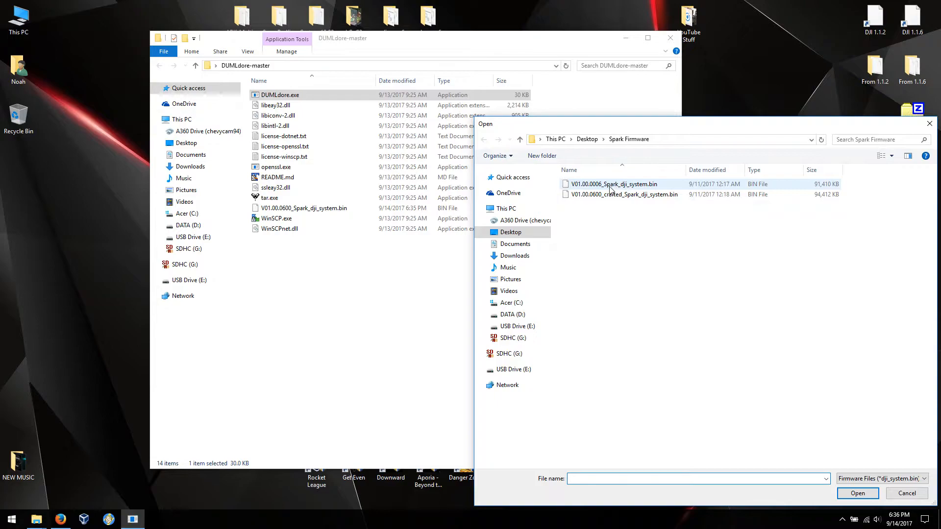
{"action": "mouse_move", "coordinate": [597, 194]}
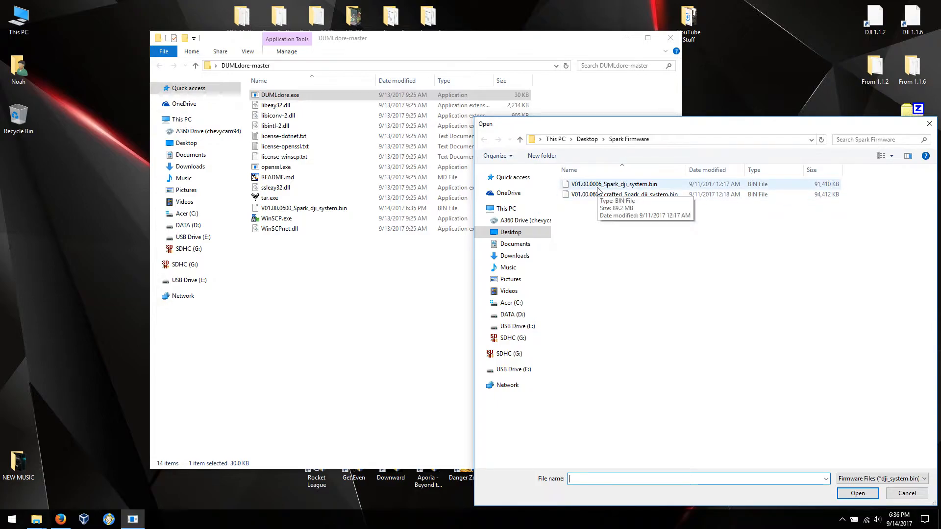
{"action": "left_click", "coordinate": [613, 184]}
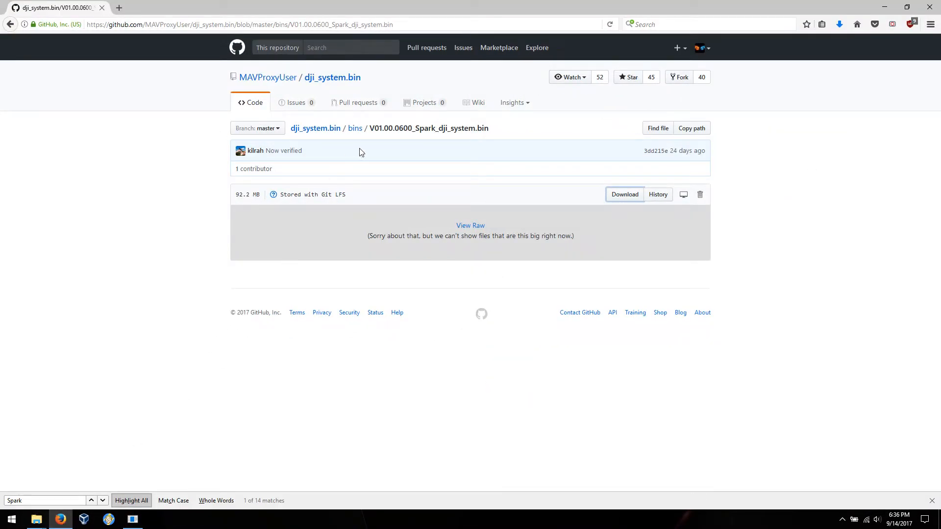
{"action": "mouse_move", "coordinate": [69, 516]}
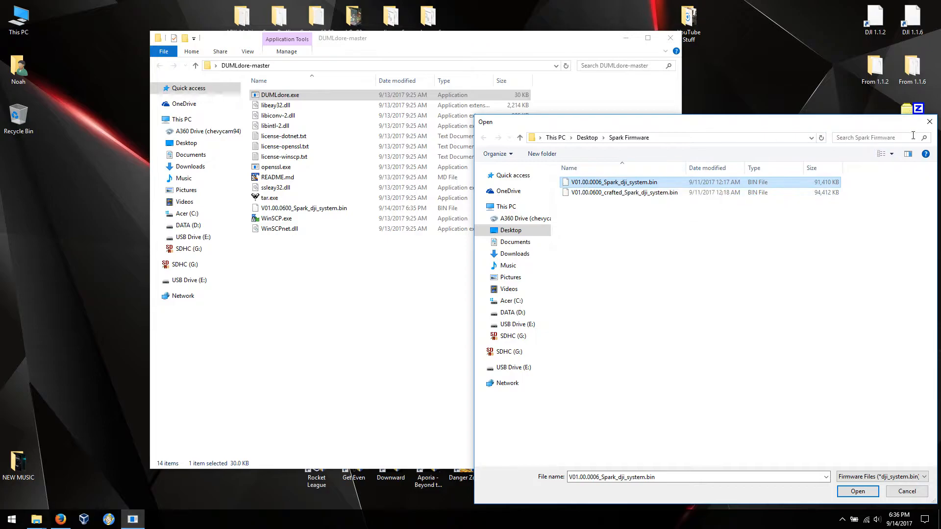
{"action": "mouse_move", "coordinate": [882, 387]}
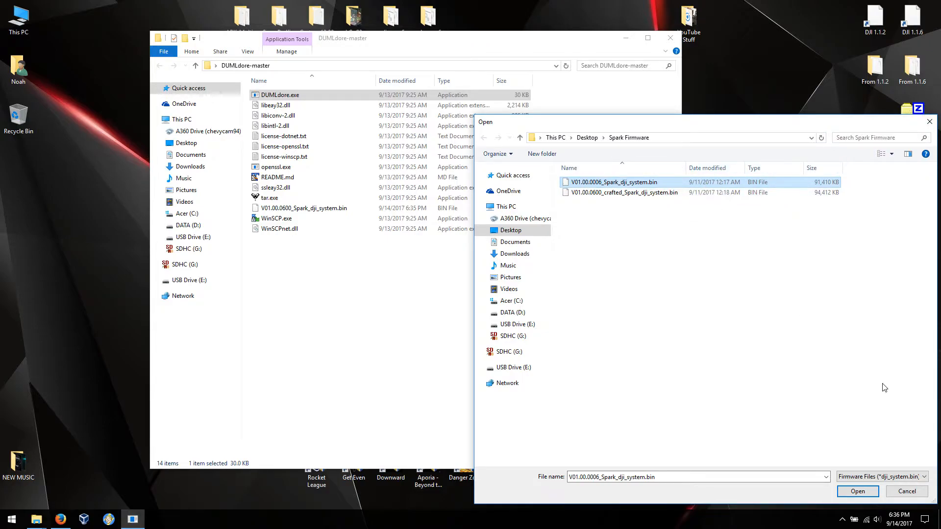
{"action": "left_click", "coordinate": [858, 491]}
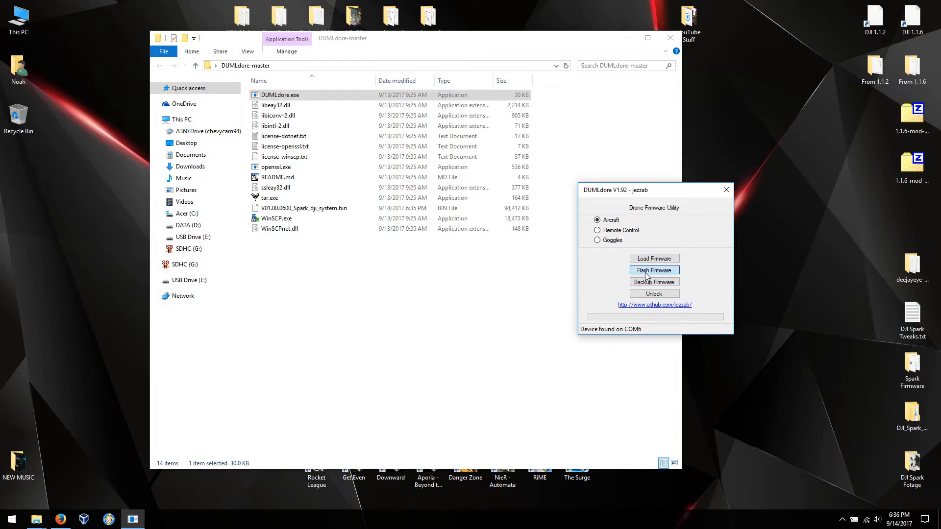
- Flash the firmware, accepting the battery warning, until 'Upgrade has begun' appears
{"action": "left_click", "coordinate": [654, 270]}
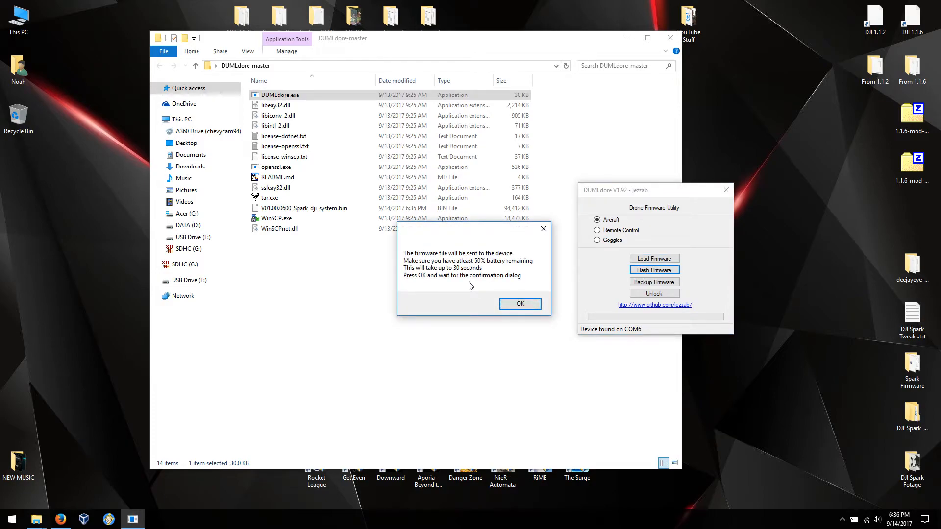
{"action": "mouse_move", "coordinate": [485, 291]}
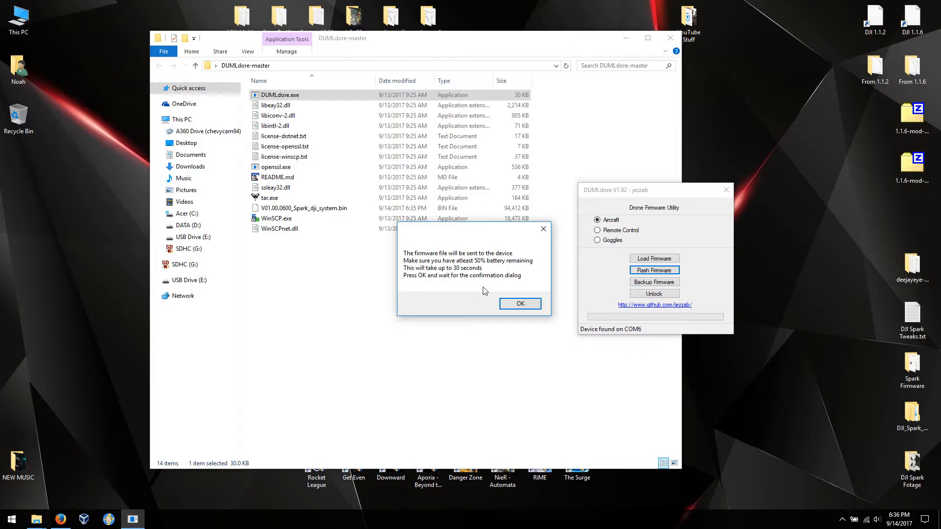
{"action": "left_click", "coordinate": [520, 303]}
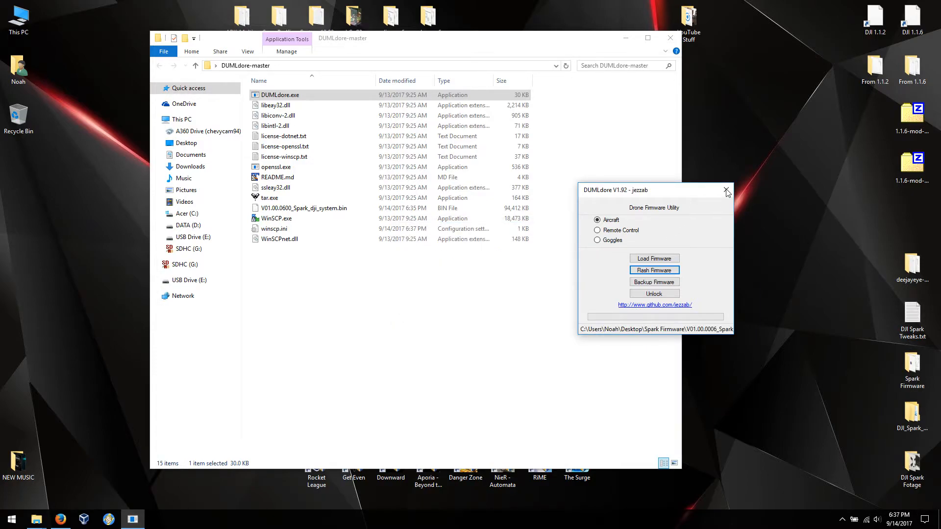
{"action": "left_click", "coordinate": [654, 270]}
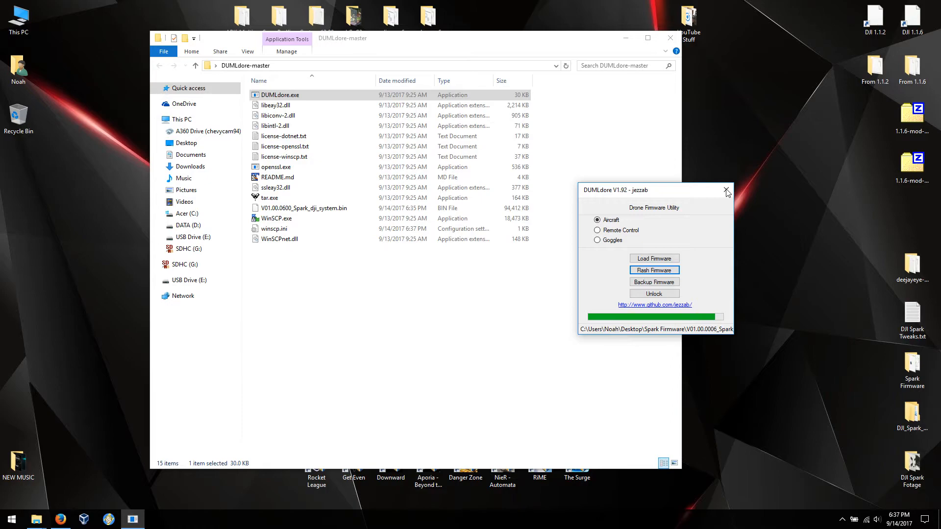
{"action": "left_click", "coordinate": [654, 270]}
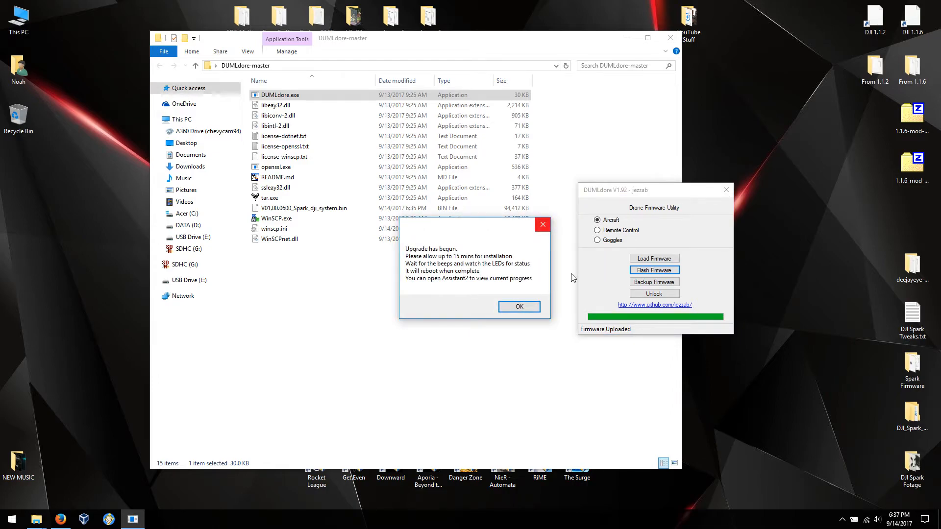
{"action": "mouse_move", "coordinate": [519, 307]}
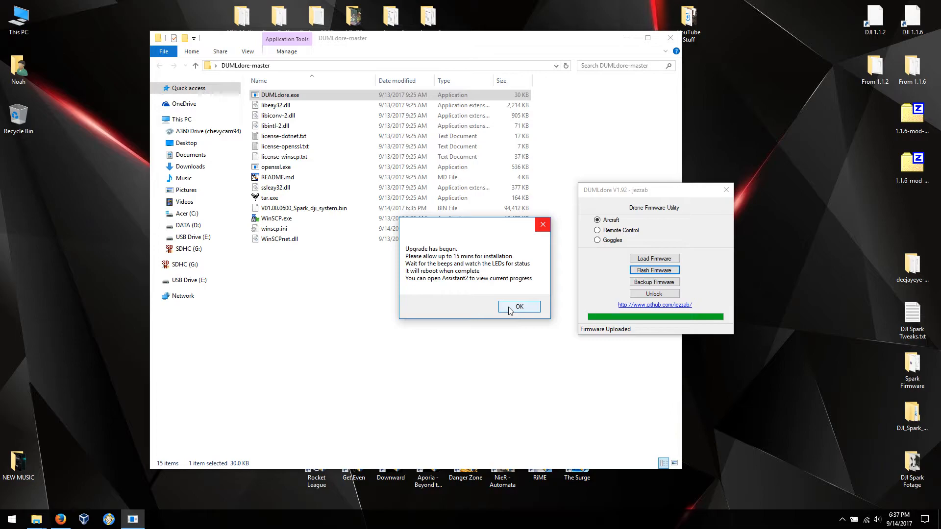
{"action": "mouse_move", "coordinate": [469, 295]}
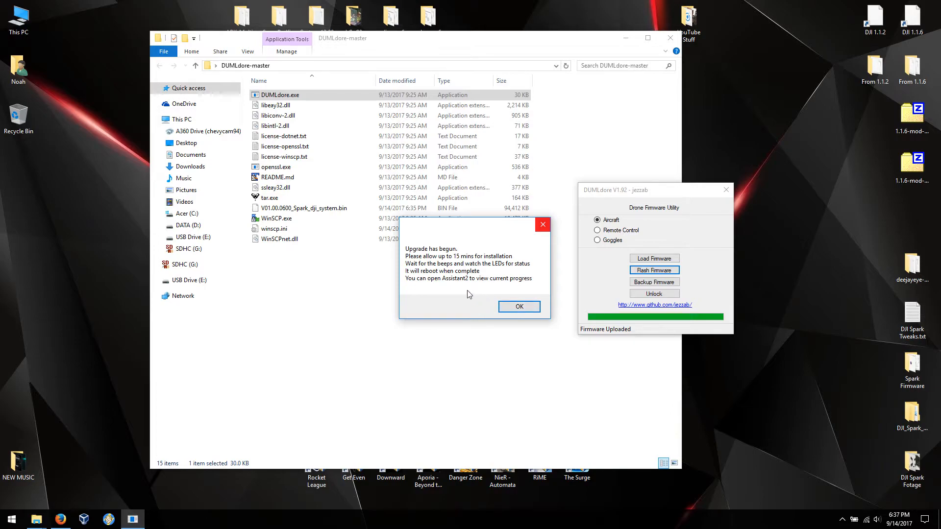
{"action": "mouse_move", "coordinate": [477, 293]}
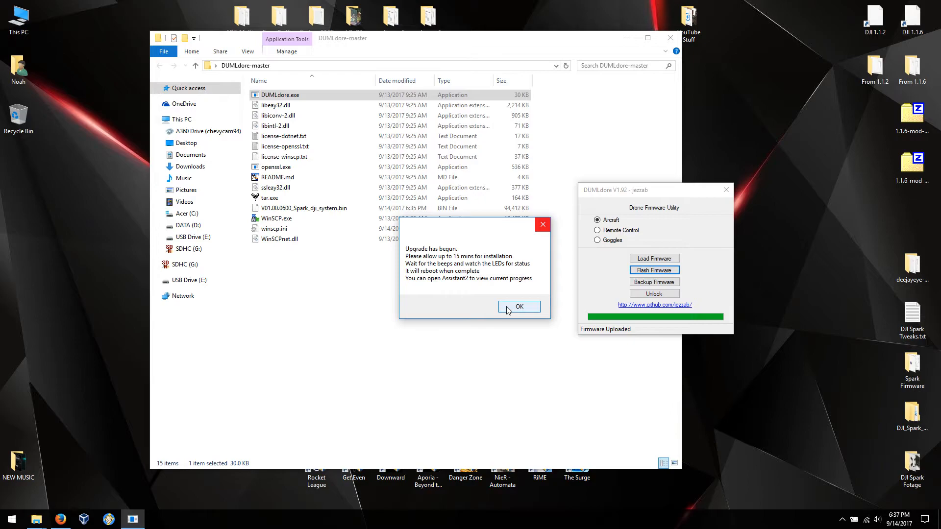
- Launch DJI Assistant 2 with debug_enabled set to true and select the Spark
{"action": "left_click", "coordinate": [520, 307]}
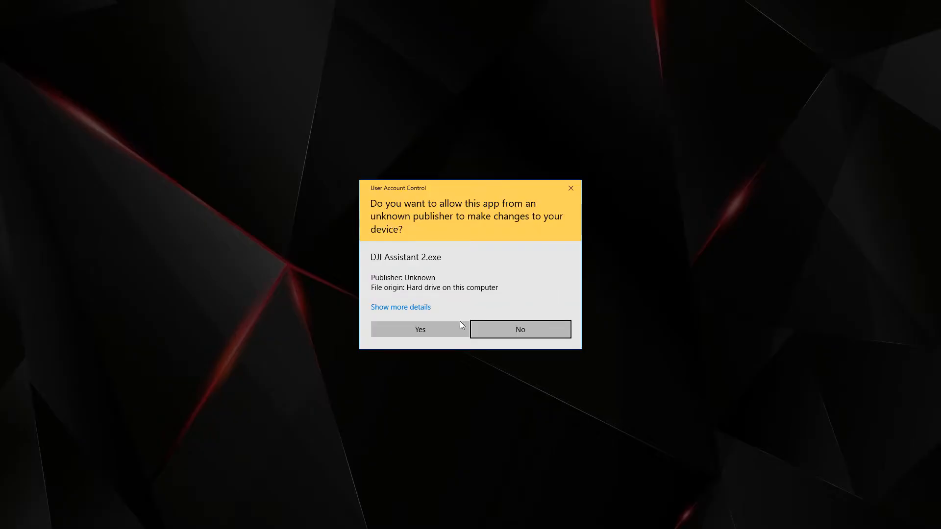
{"action": "left_click", "coordinate": [420, 330]}
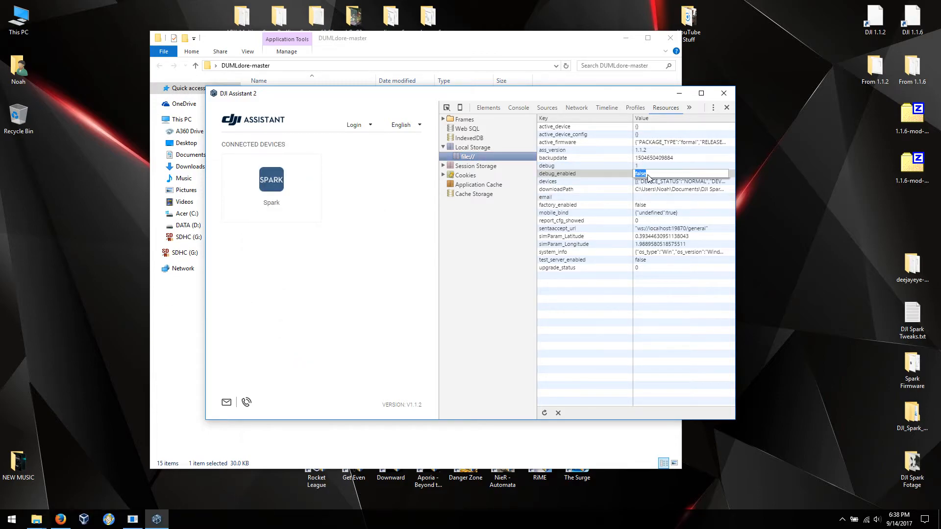
{"action": "type", "text": "true"}
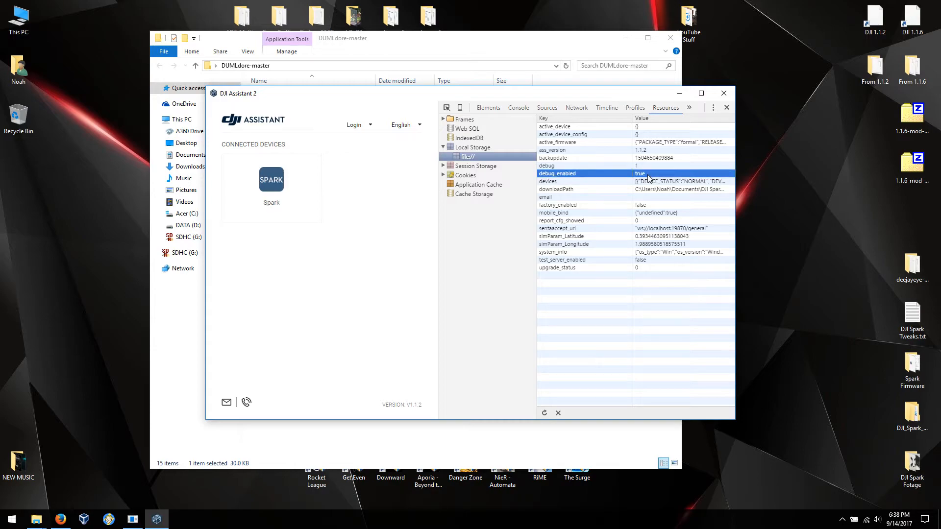
{"action": "left_click", "coordinate": [726, 106]}
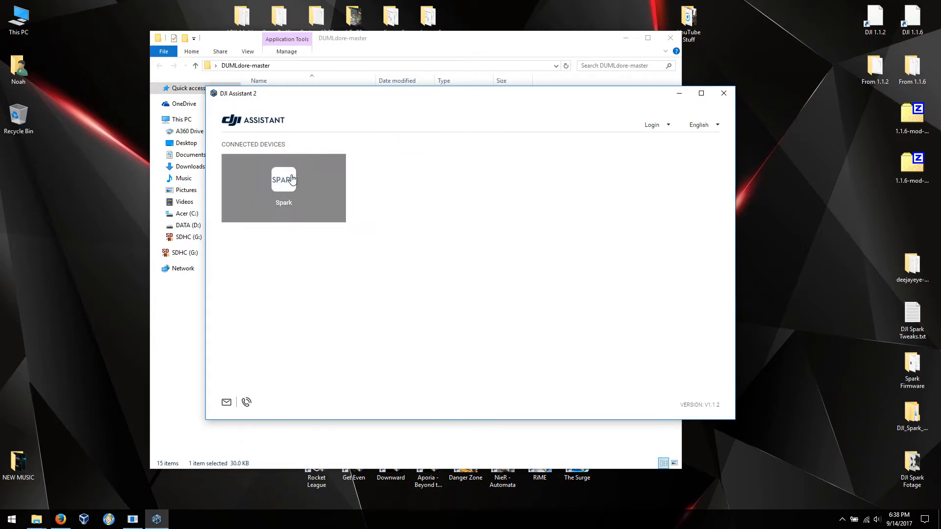
{"action": "left_click", "coordinate": [284, 182]}
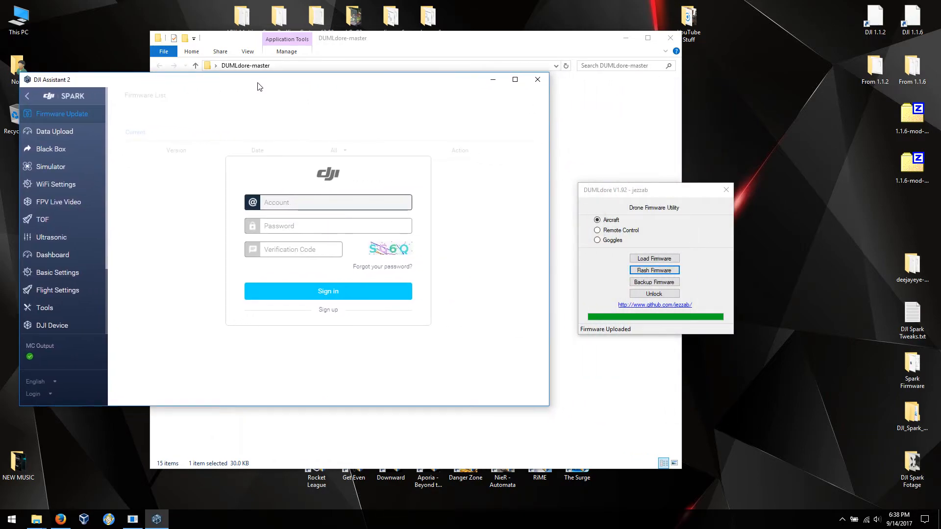
{"action": "left_click", "coordinate": [328, 203]}
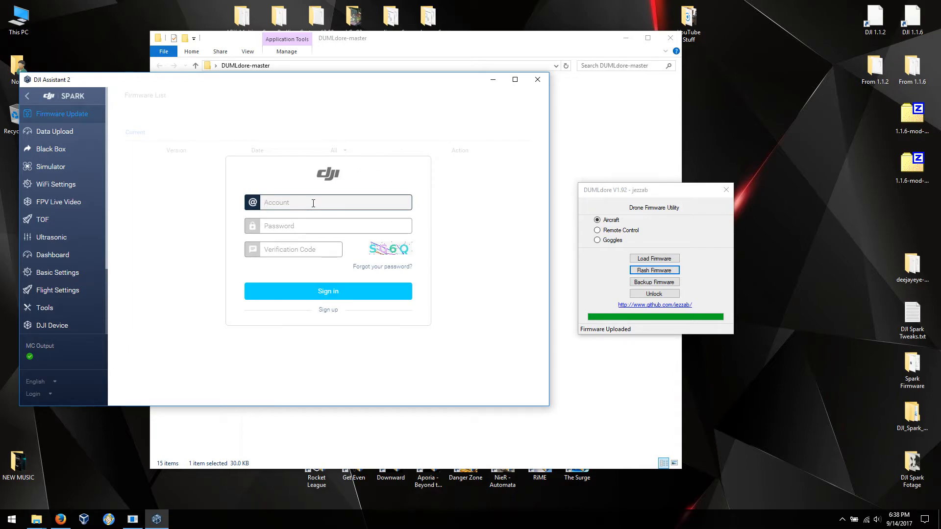
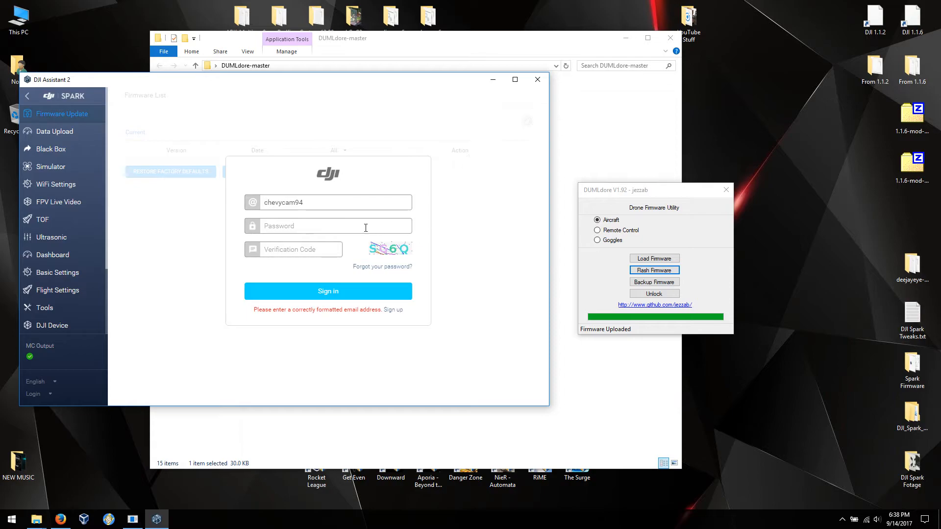
{"action": "left_click", "coordinate": [315, 202]}
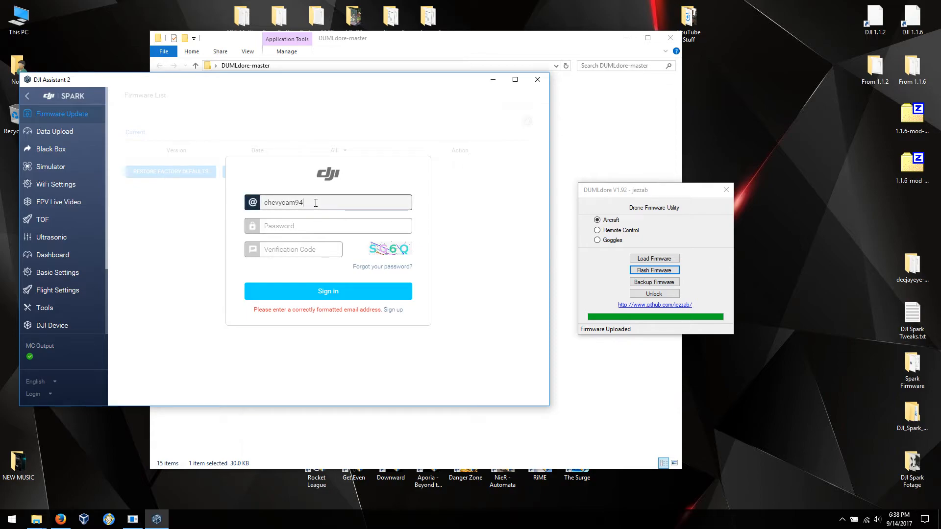
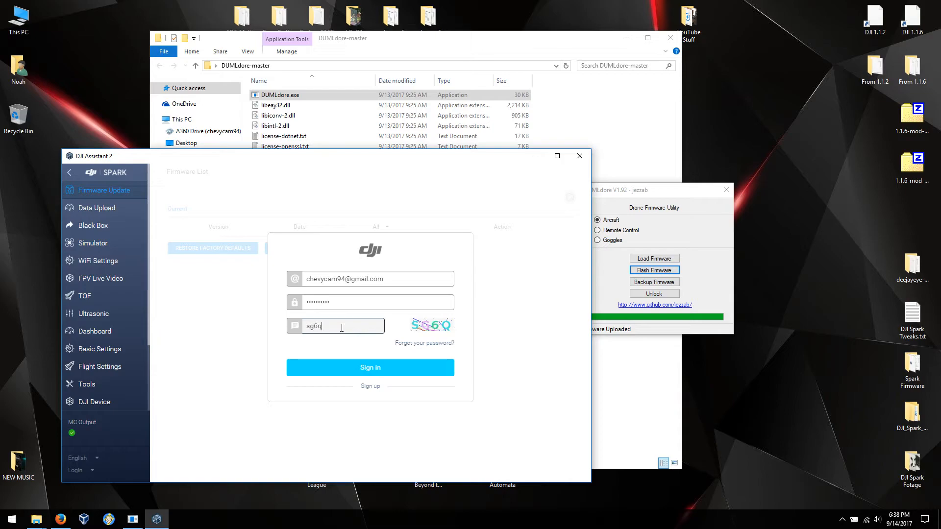
{"action": "left_click", "coordinate": [370, 368]}
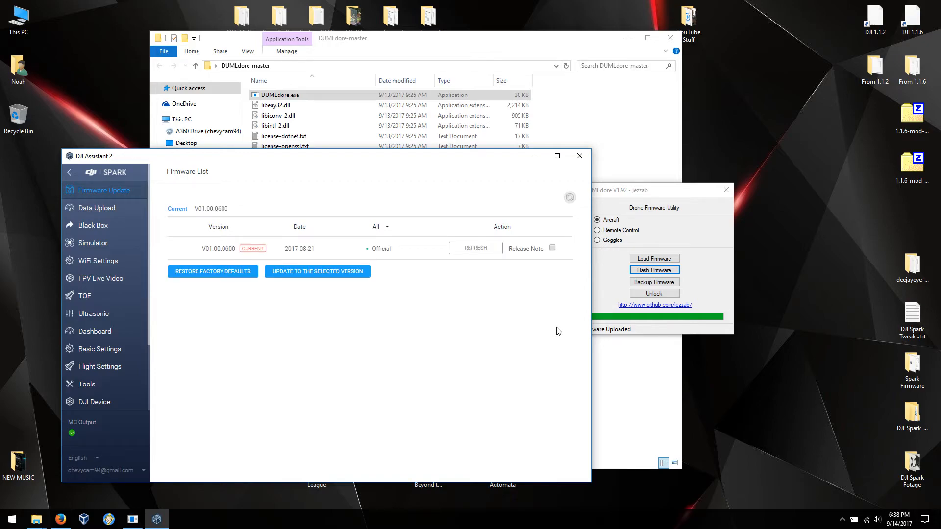
{"action": "mouse_move", "coordinate": [288, 159]}
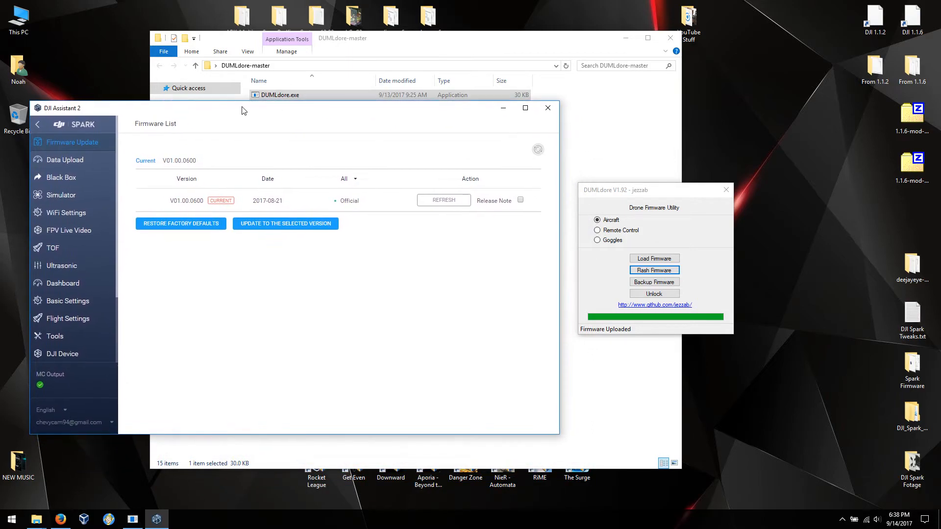
{"action": "mouse_move", "coordinate": [88, 299]}
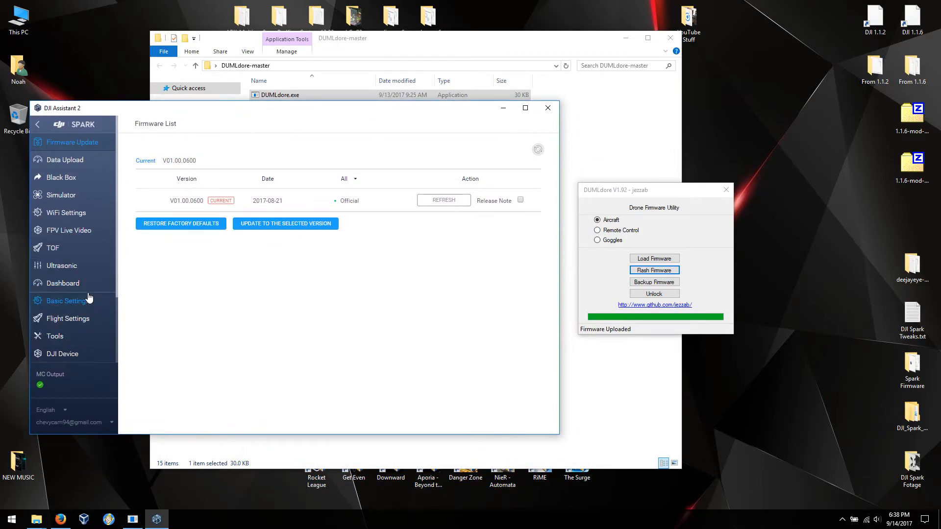
- Open Firmware Update to confirm V01.00.0600 is the current version
{"action": "scroll", "scroll_direction": "down", "scroll_amount": 3}
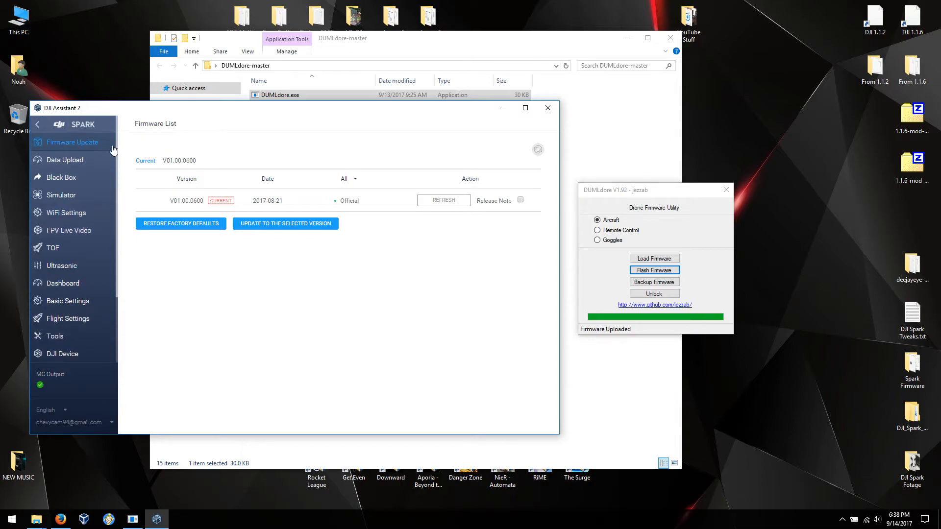
{"action": "left_click", "coordinate": [64, 160]}
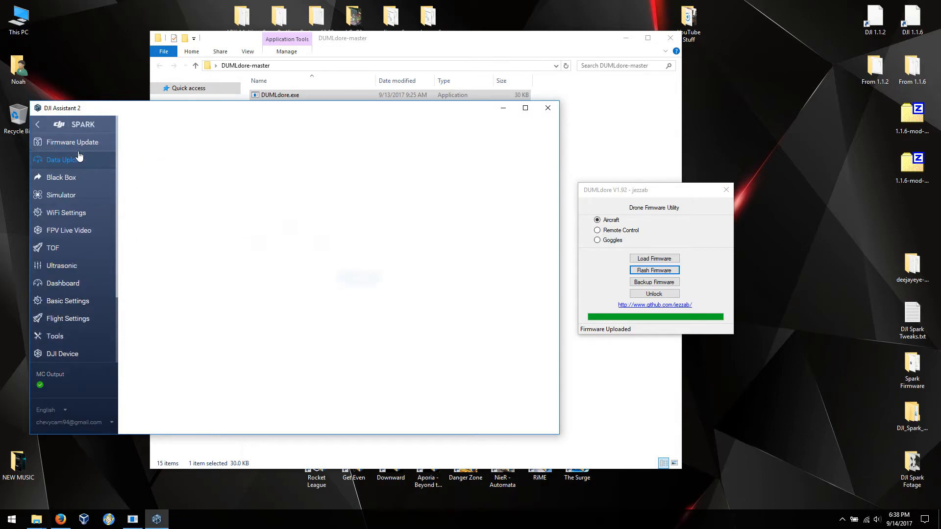
{"action": "left_click", "coordinate": [72, 142]}
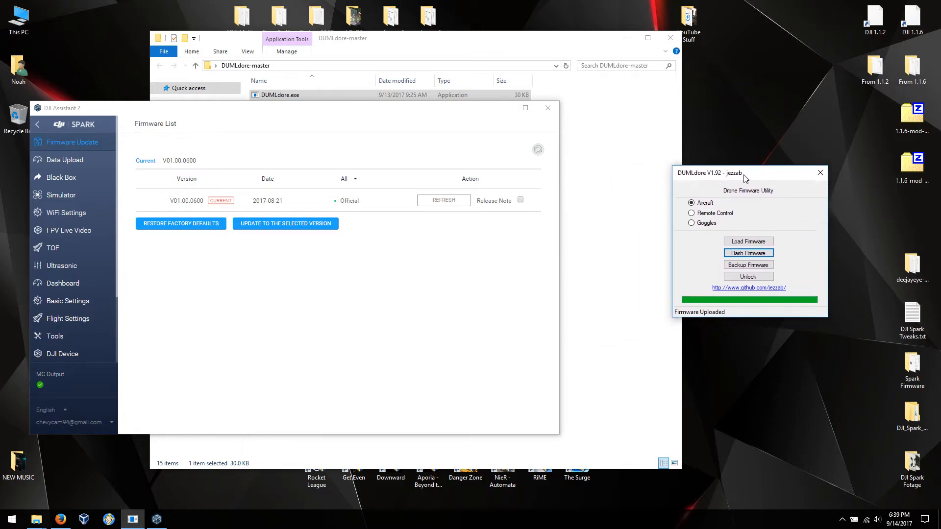
- Drag the DUMLdore window aside so the DUMLdore-master folder listing is visible
{"action": "left_click_drag", "start_coordinate": [746, 173], "coordinate": [753, 169]}
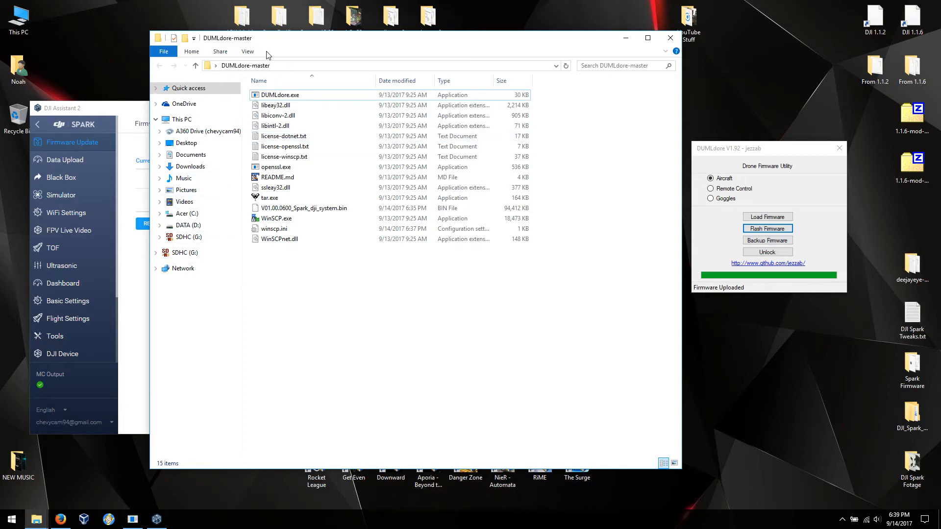
{"action": "mouse_move", "coordinate": [432, 473]}
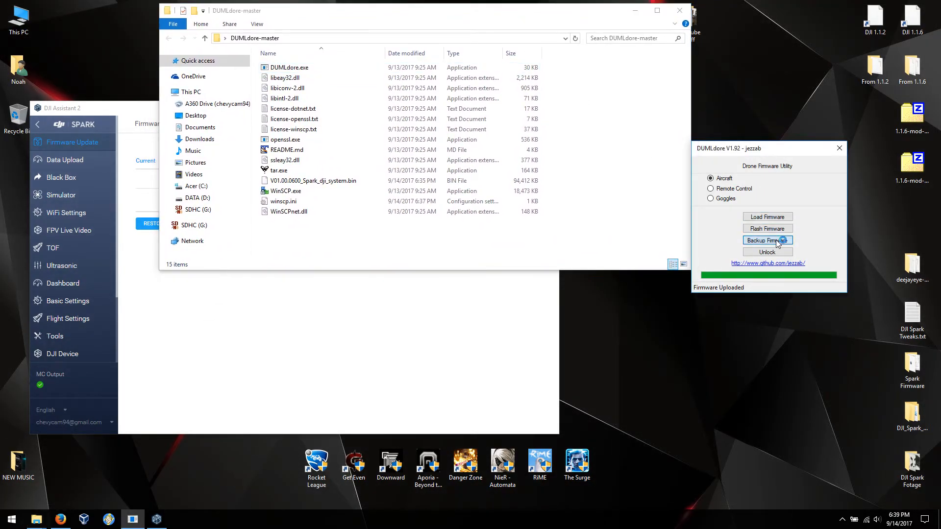
- Back up the Spark's current firmware to dji_system.bin until Backup complete appears
{"action": "left_click", "coordinate": [767, 241]}
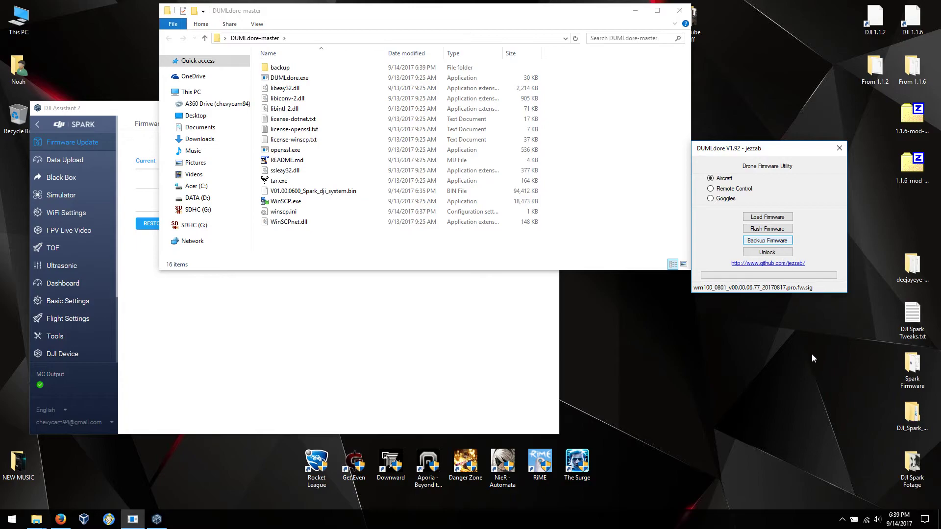
{"action": "double_click", "coordinate": [281, 68]}
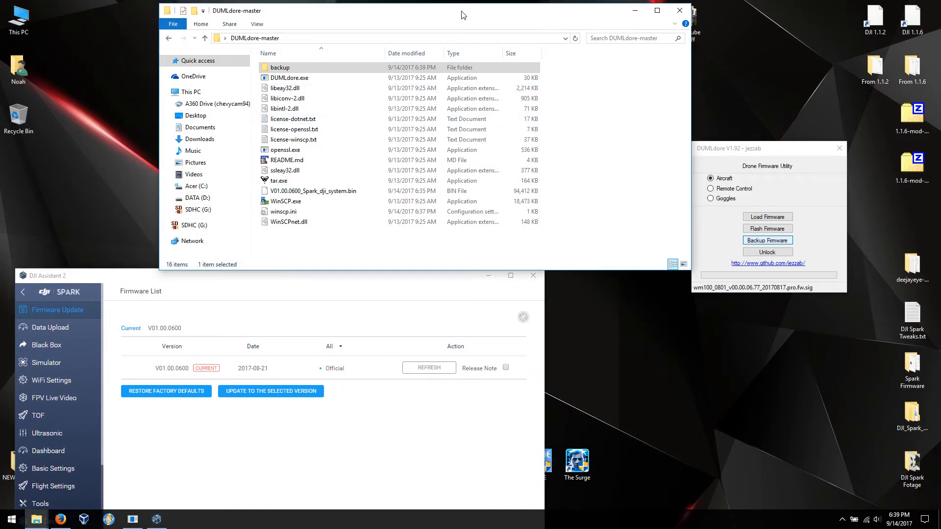
{"action": "mouse_move", "coordinate": [778, 155]}
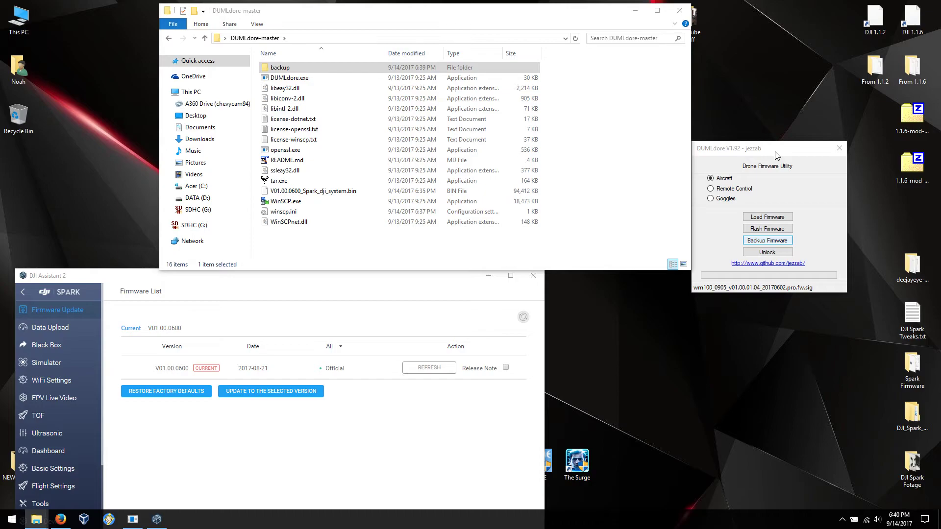
{"action": "left_click", "coordinate": [768, 240]}
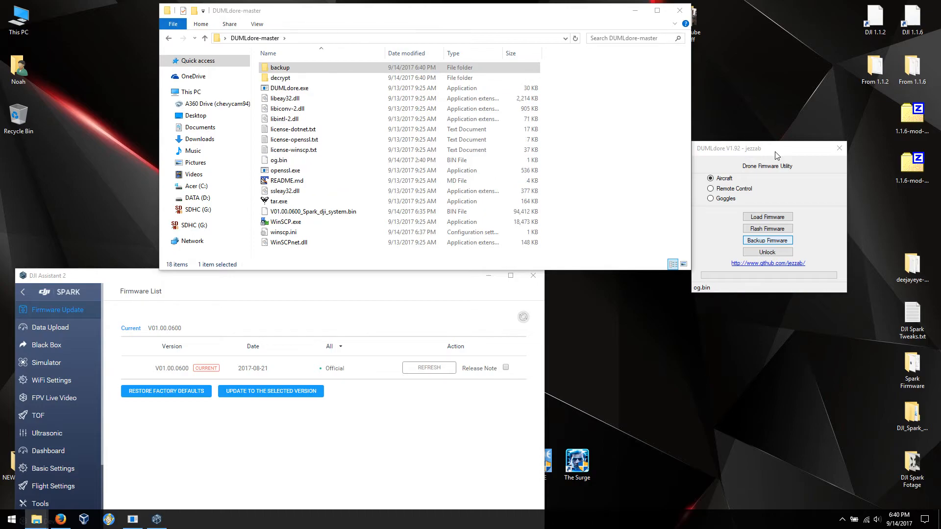
{"action": "left_click", "coordinate": [768, 240]}
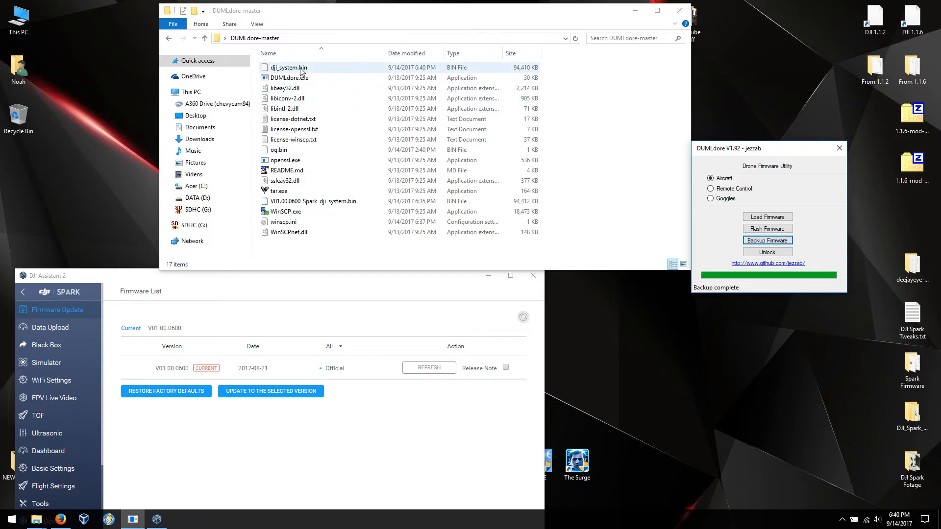
{"action": "left_click", "coordinate": [286, 67]}
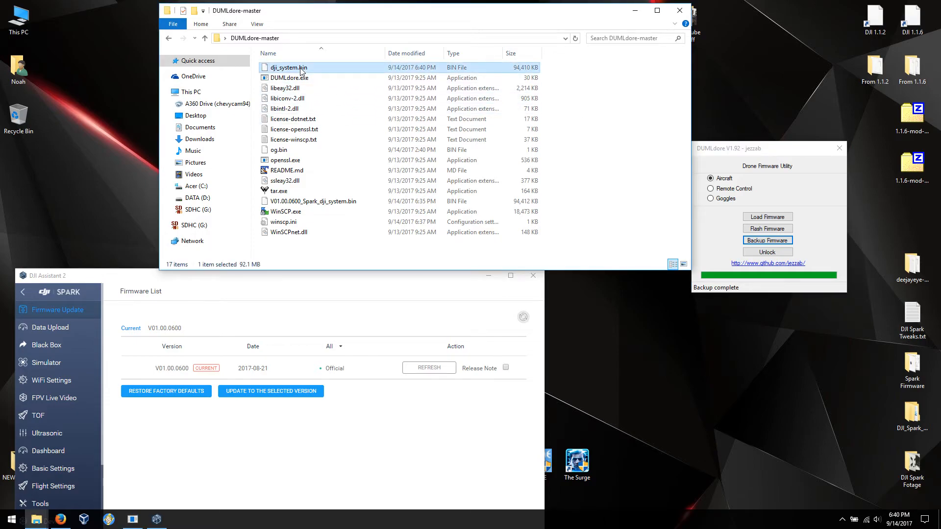
{"action": "mouse_move", "coordinate": [288, 72]}
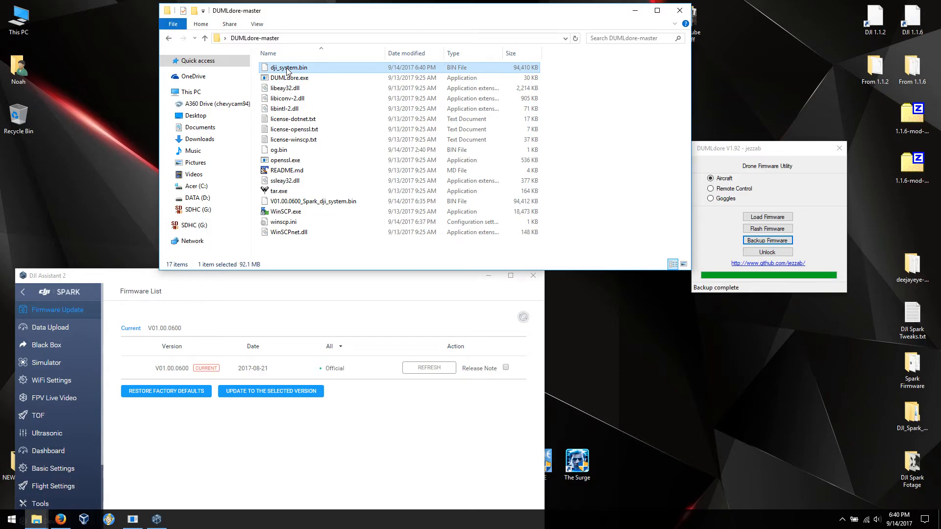
{"action": "mouse_move", "coordinate": [266, 70]}
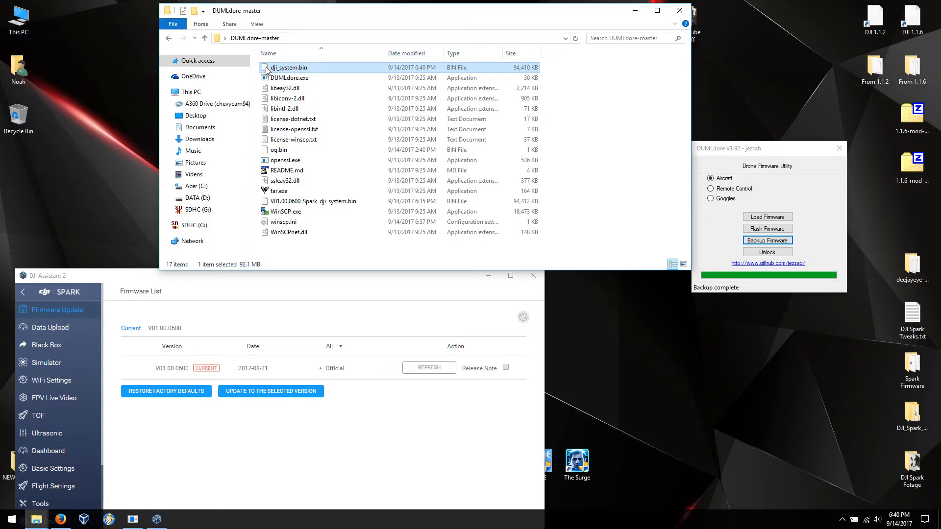
{"action": "mouse_move", "coordinate": [268, 70]}
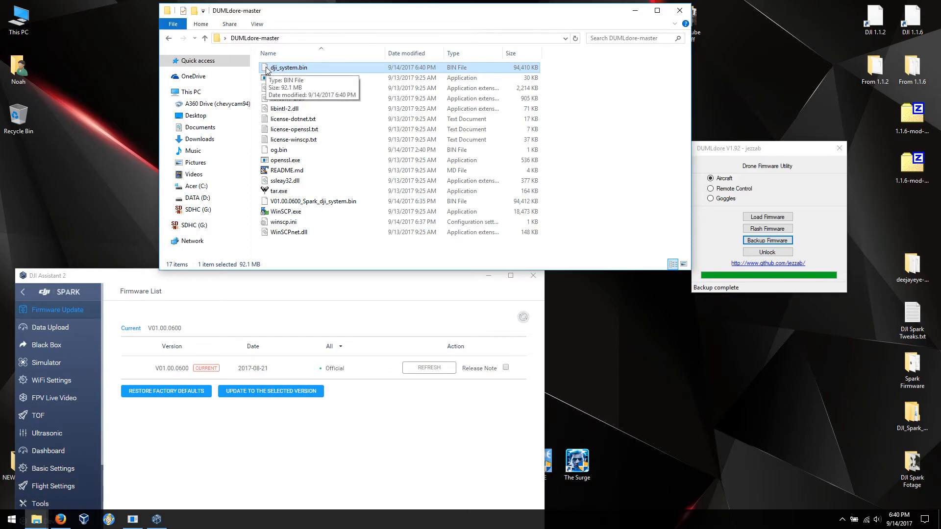
{"action": "mouse_move", "coordinate": [358, 300]}
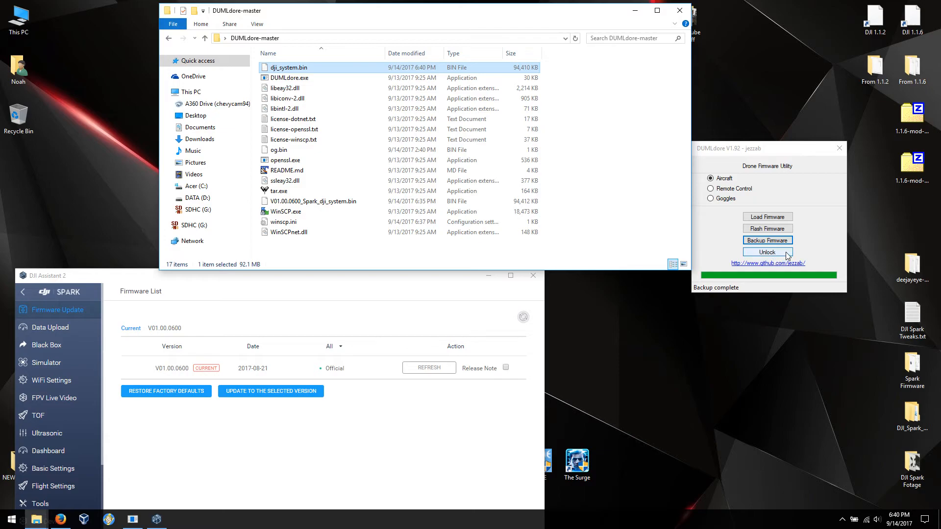
{"action": "mouse_move", "coordinate": [800, 256]}
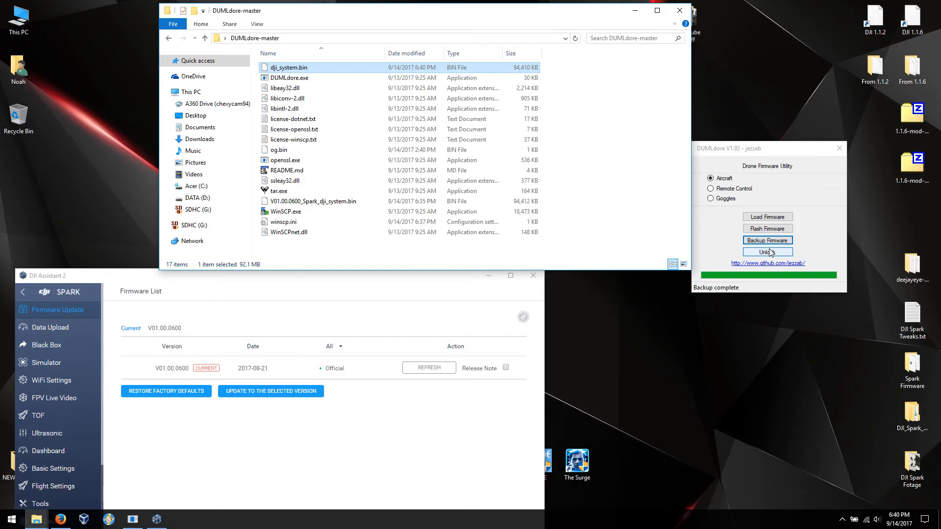
{"action": "mouse_move", "coordinate": [798, 254]}
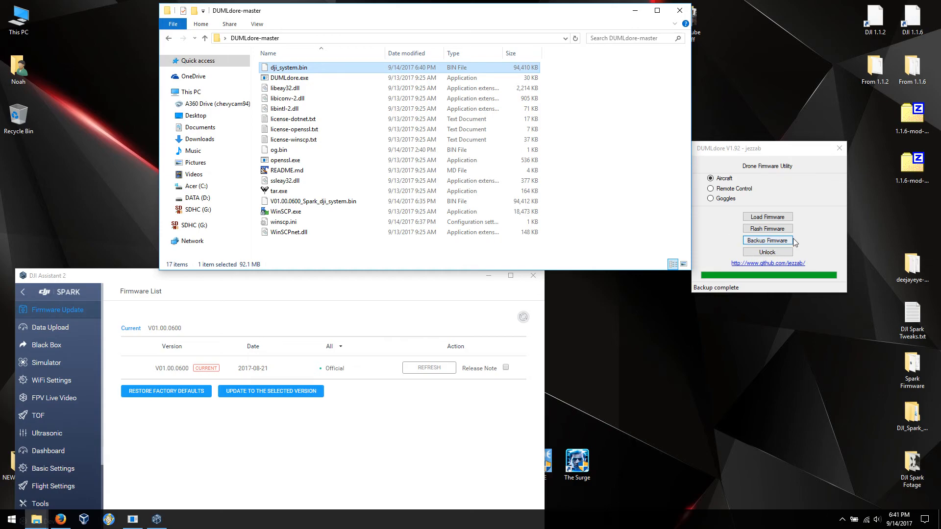
{"action": "mouse_move", "coordinate": [819, 236]}
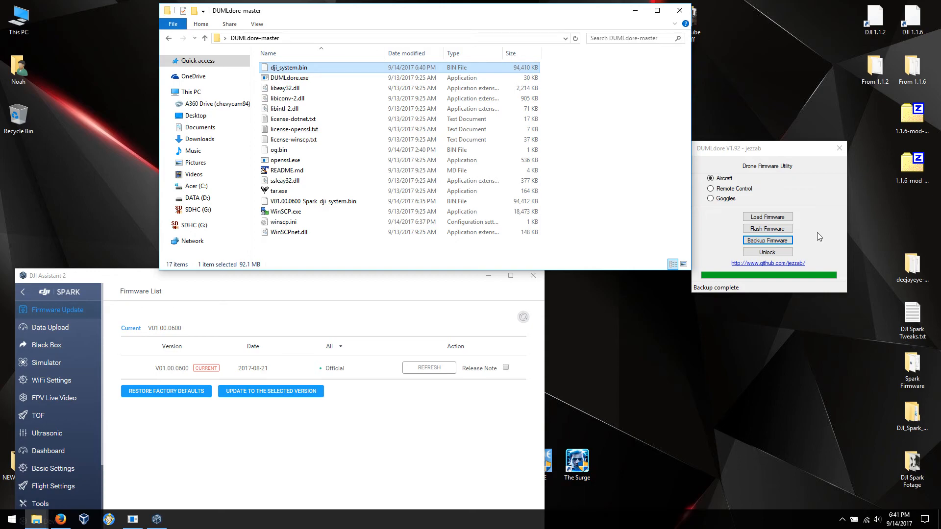
{"action": "mouse_move", "coordinate": [718, 239]}
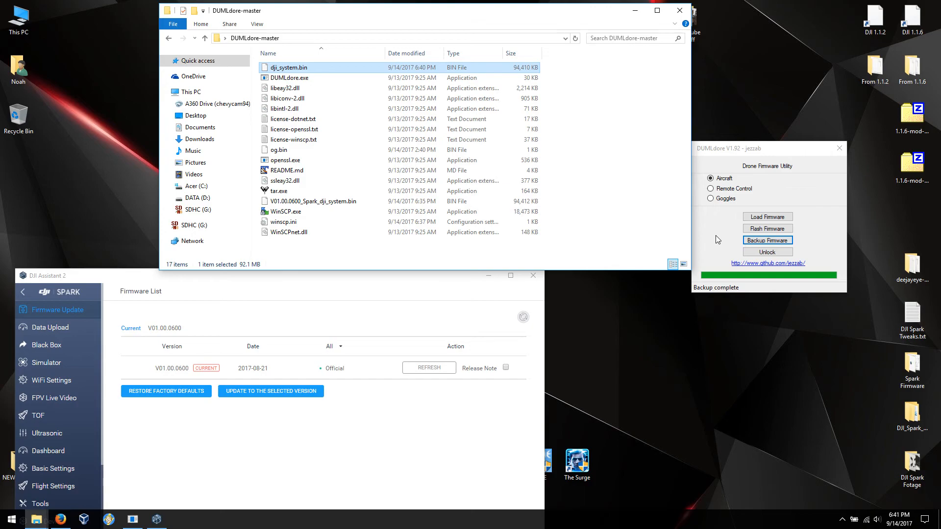
{"action": "mouse_move", "coordinate": [765, 253]}
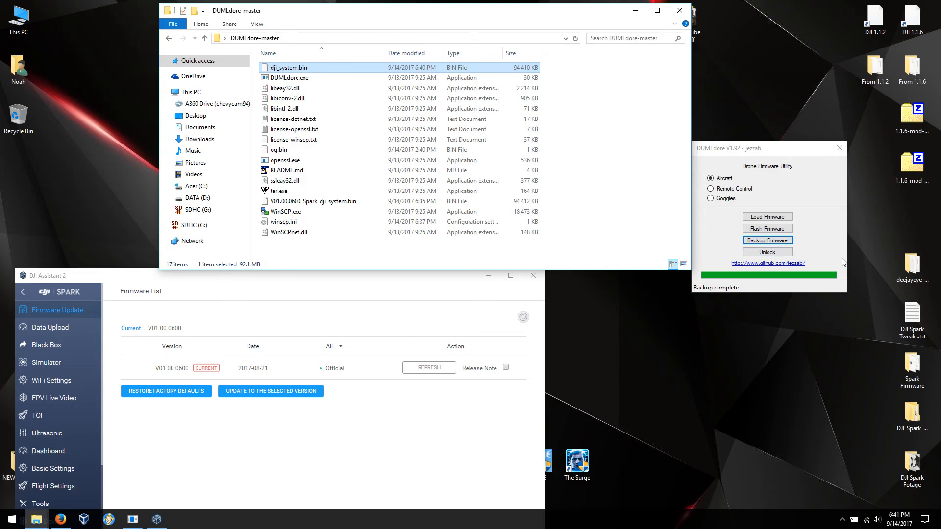
{"action": "mouse_move", "coordinate": [819, 234]}
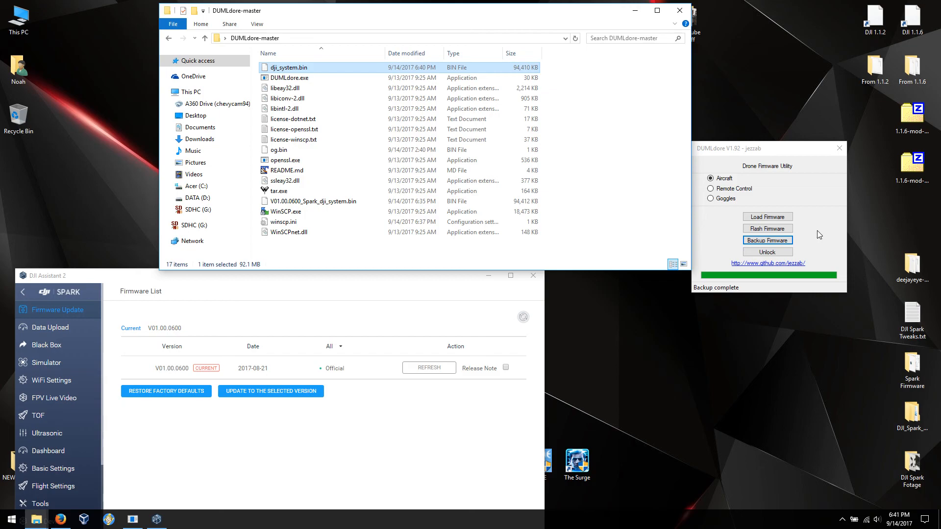
{"action": "mouse_move", "coordinate": [745, 200]}
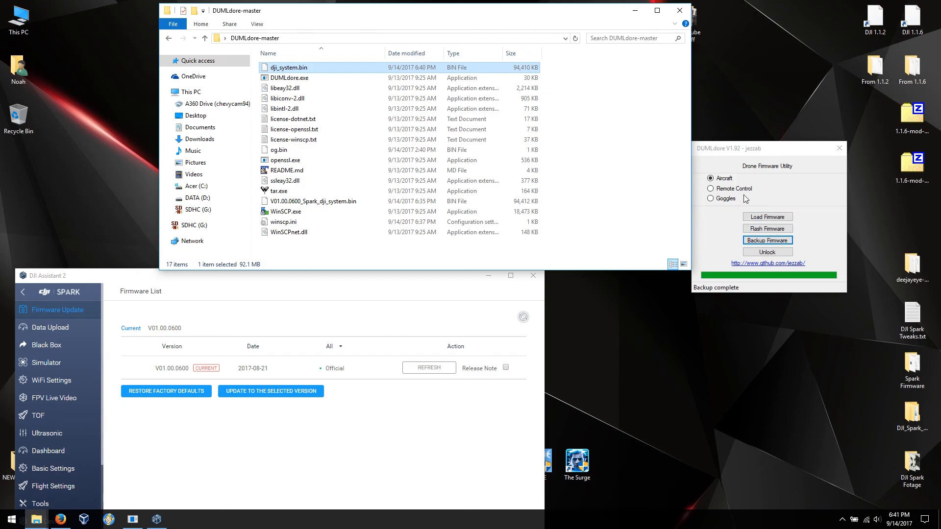
{"action": "mouse_move", "coordinate": [752, 153]}
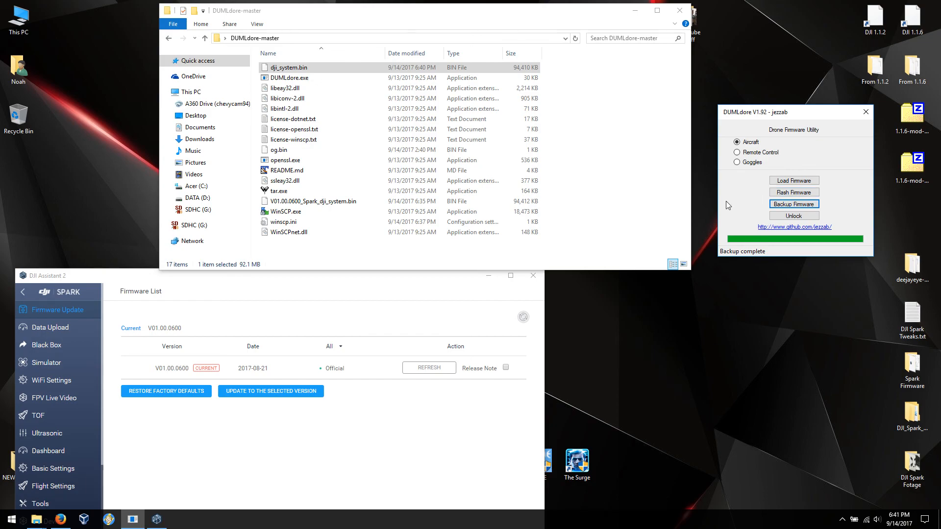
{"action": "mouse_move", "coordinate": [582, 232]}
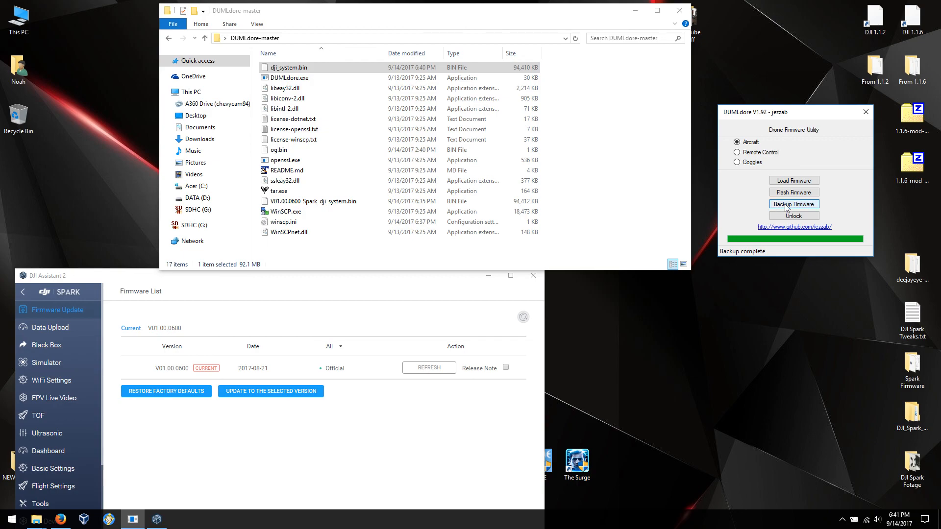
{"action": "mouse_move", "coordinate": [838, 155]}
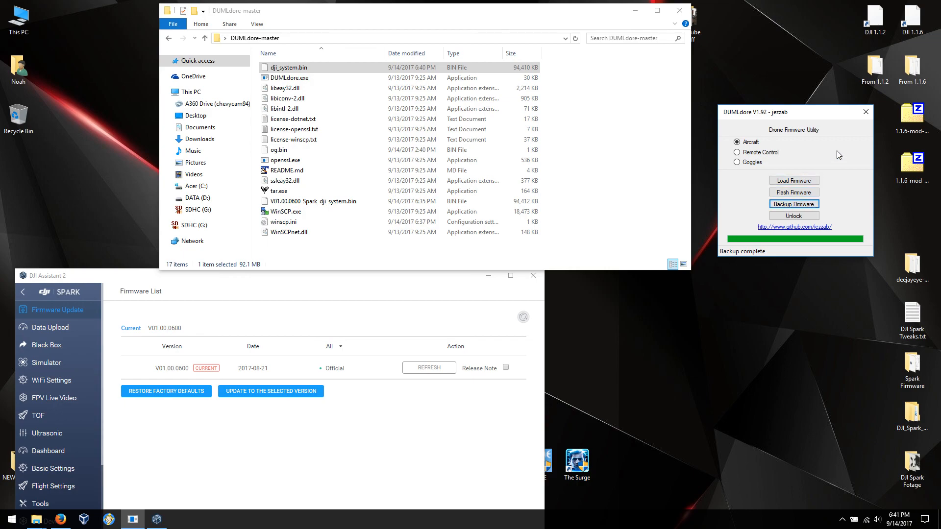